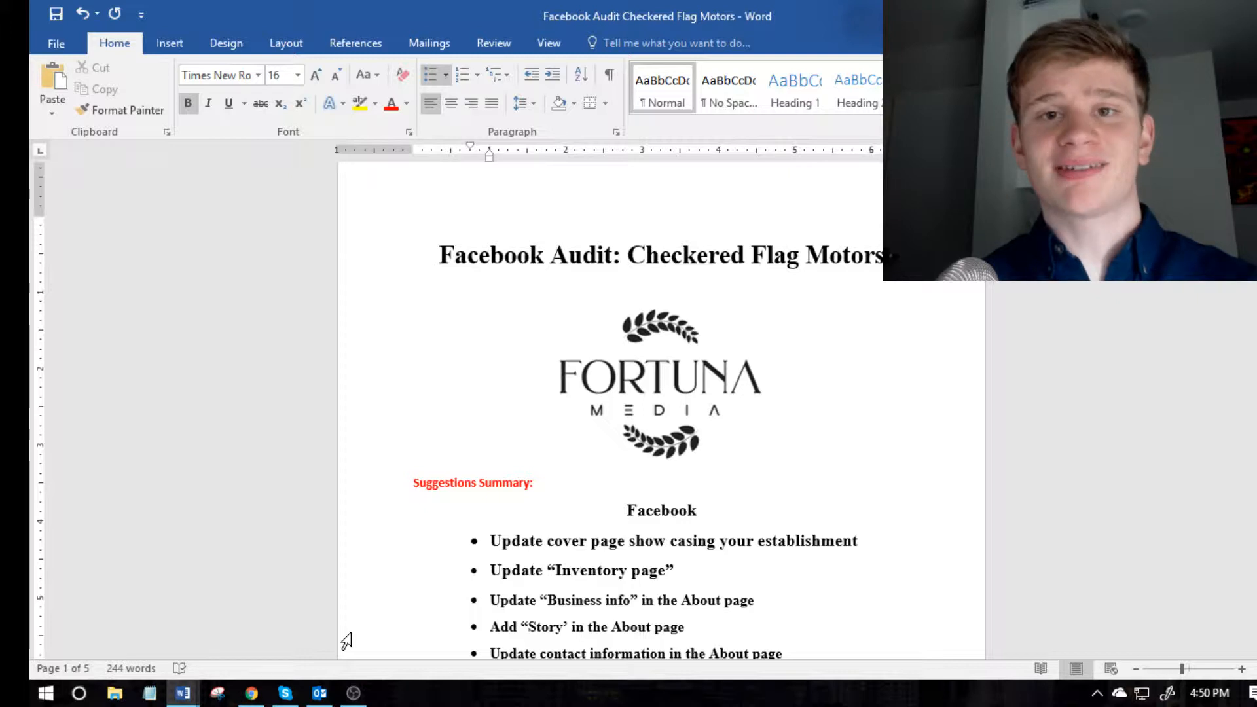
Step: Review the Inventory page bullet and the surrounding suggestions list
click(571, 570)
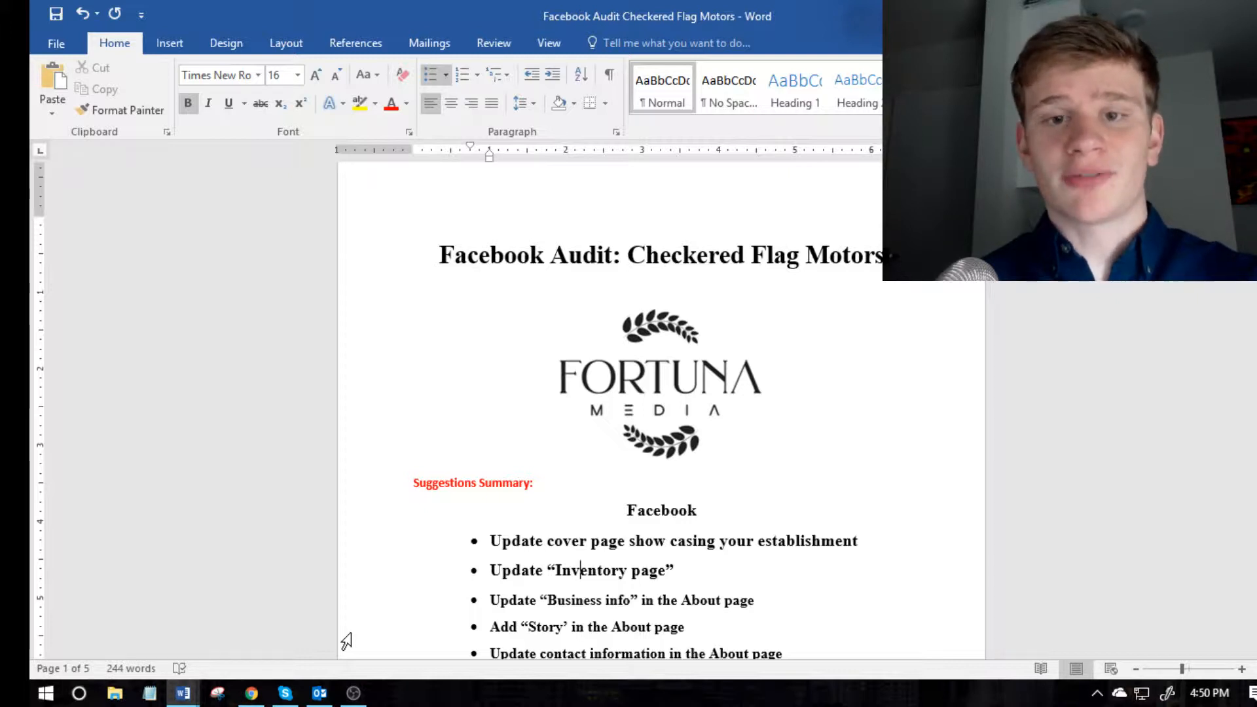
mouse_move(351, 576)
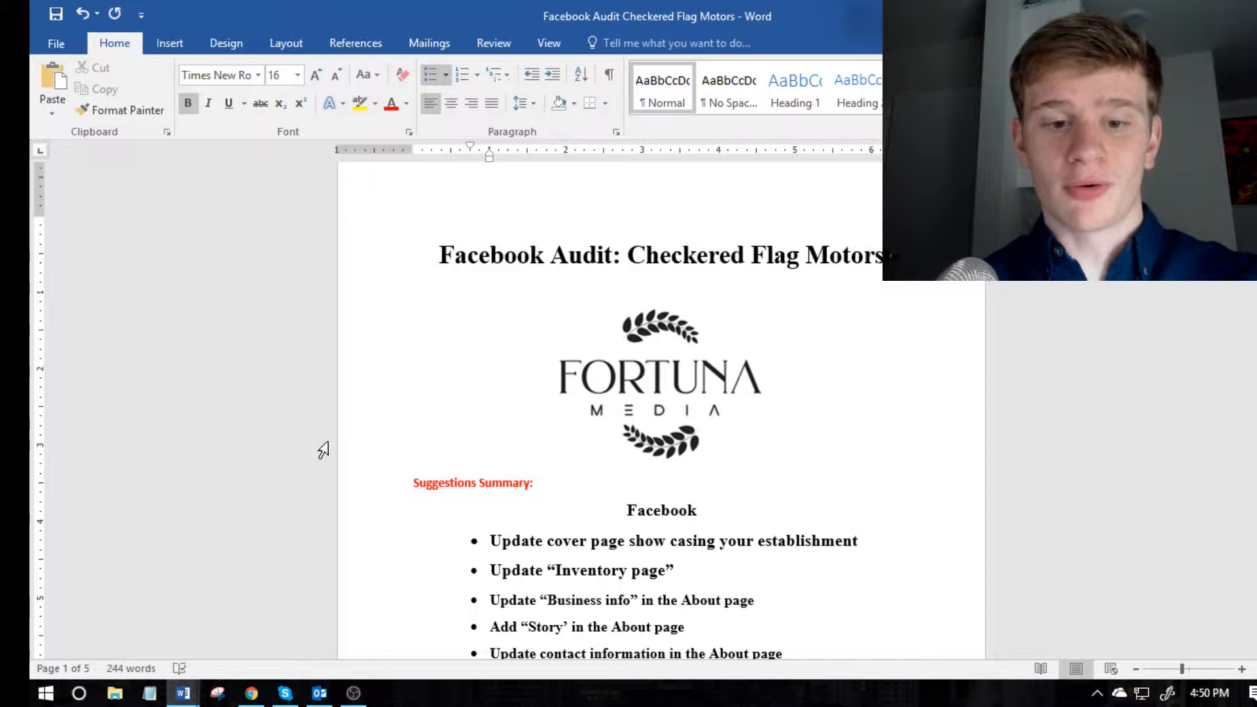
drag(440, 257, 749, 257)
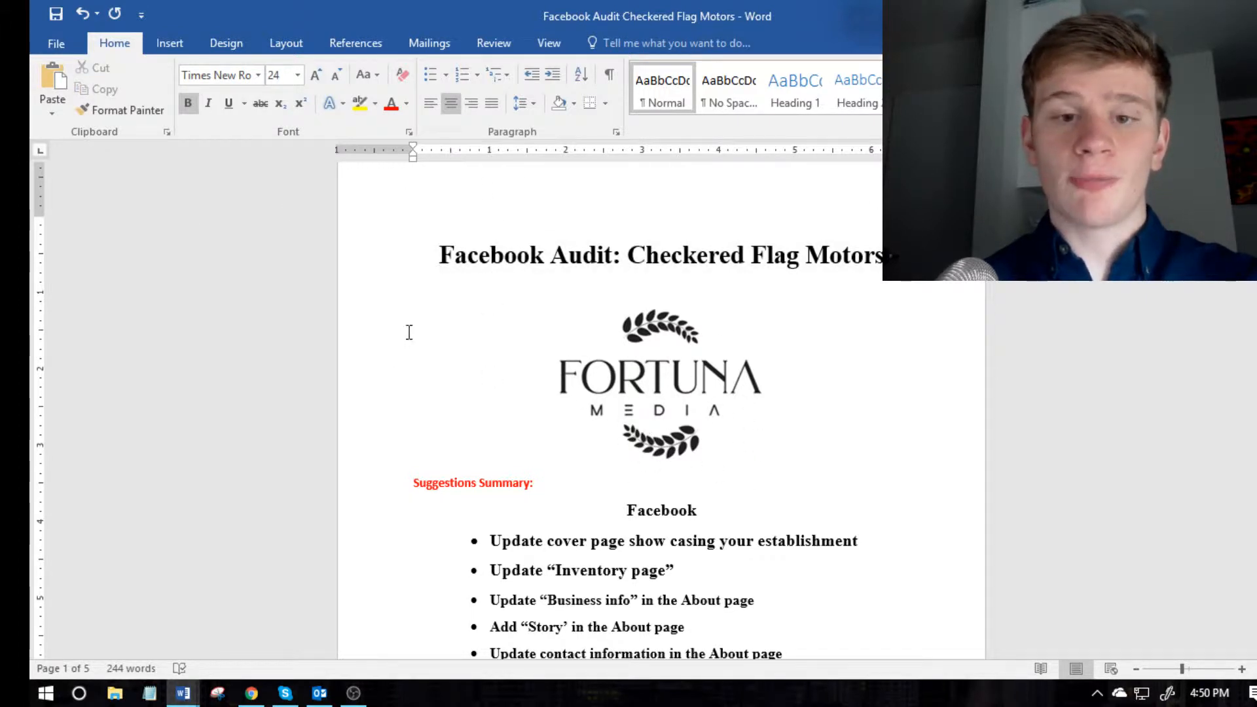
scroll(down, 3)
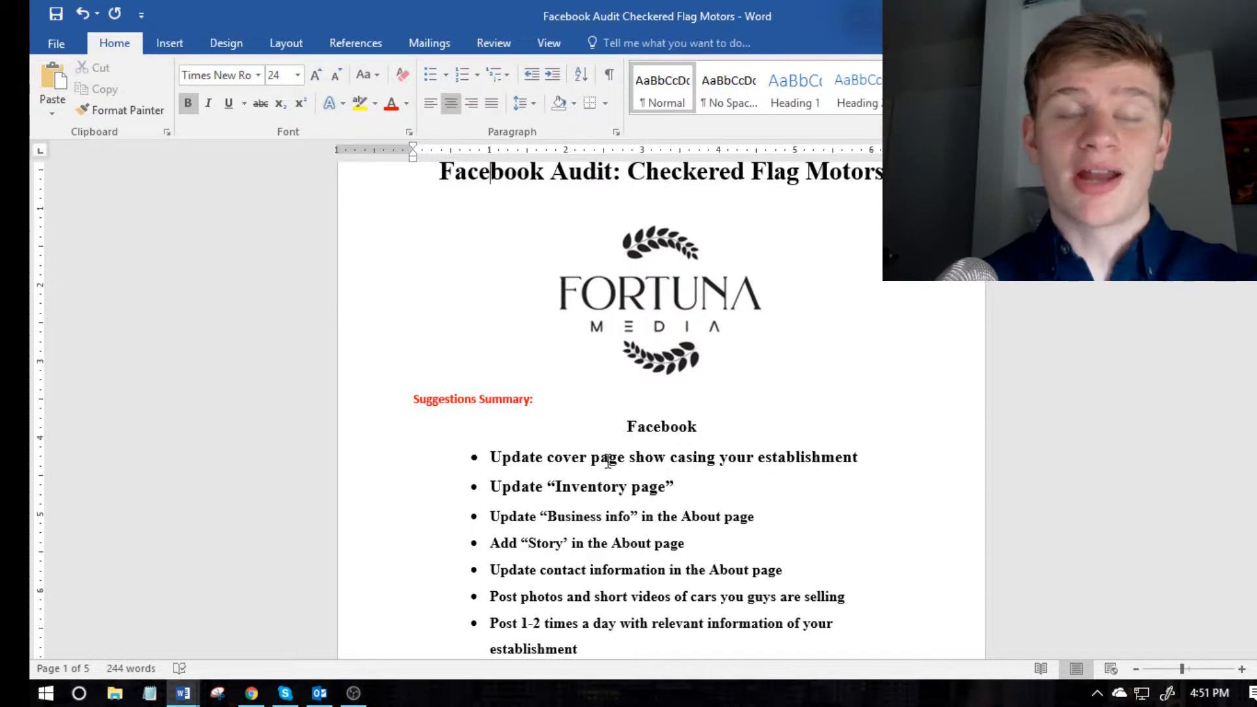
scroll(down, 3)
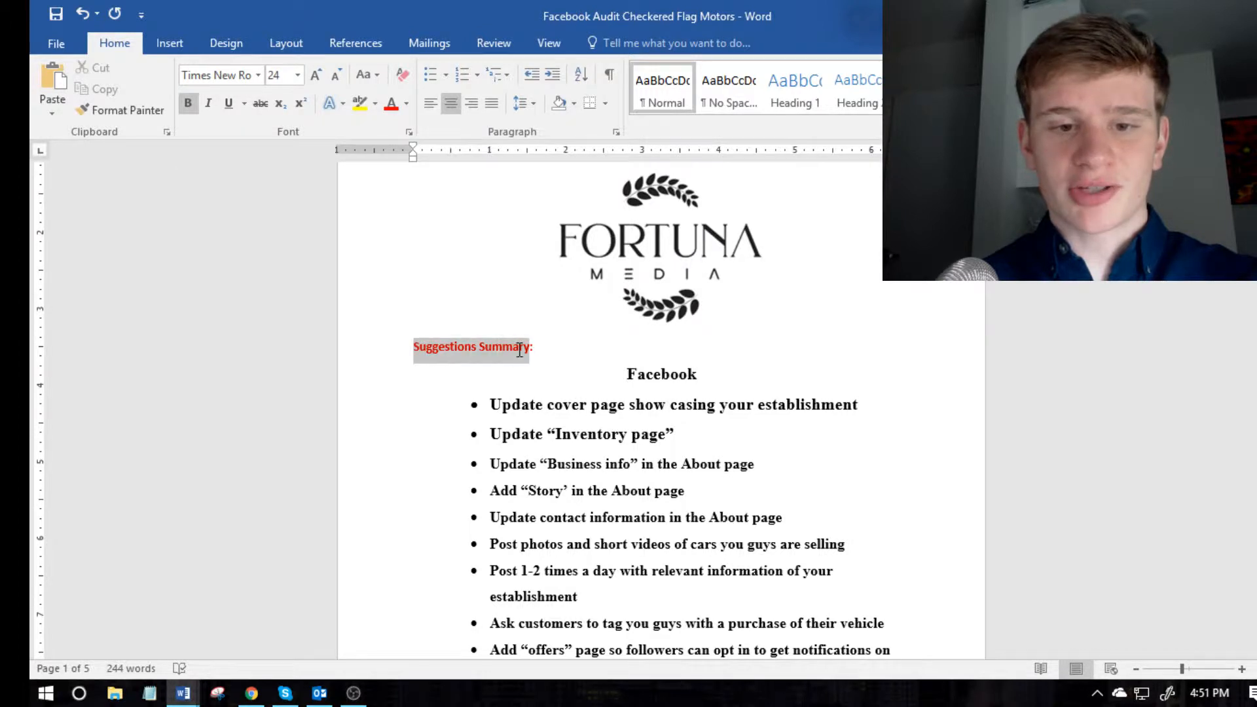
Step: Select the Suggestions Summary heading and continue down to page 2
click(580, 414)
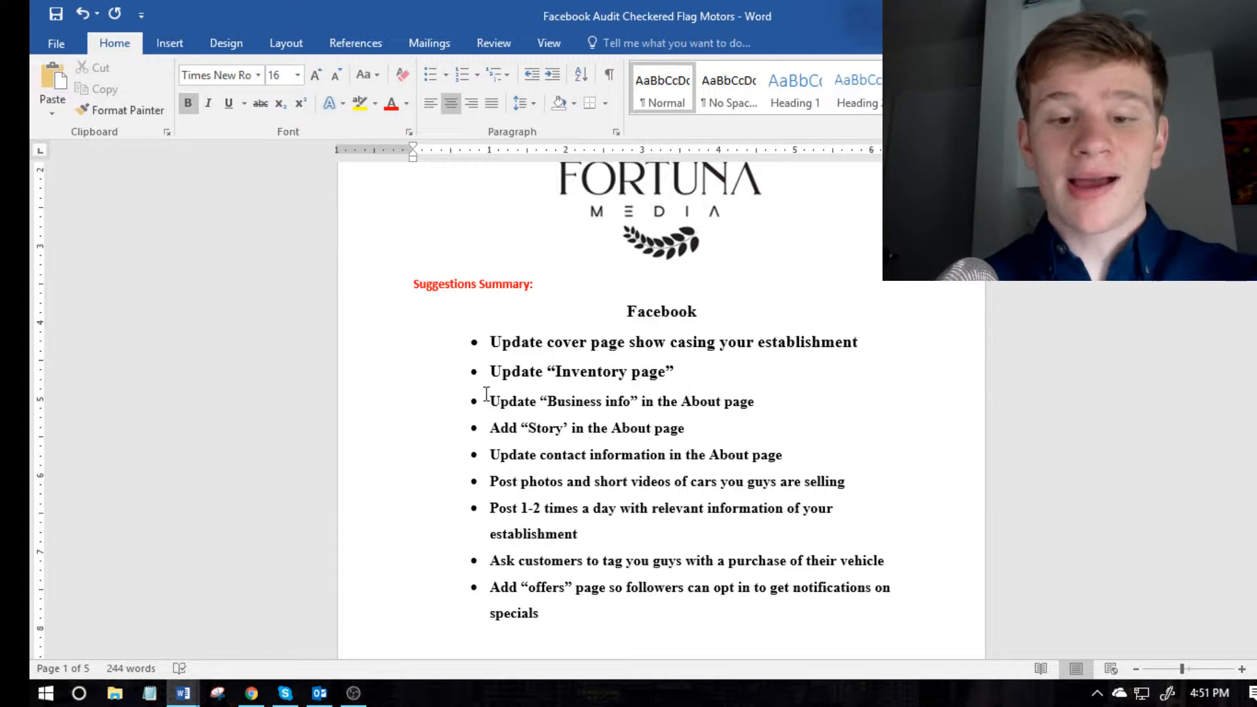
mouse_move(579, 435)
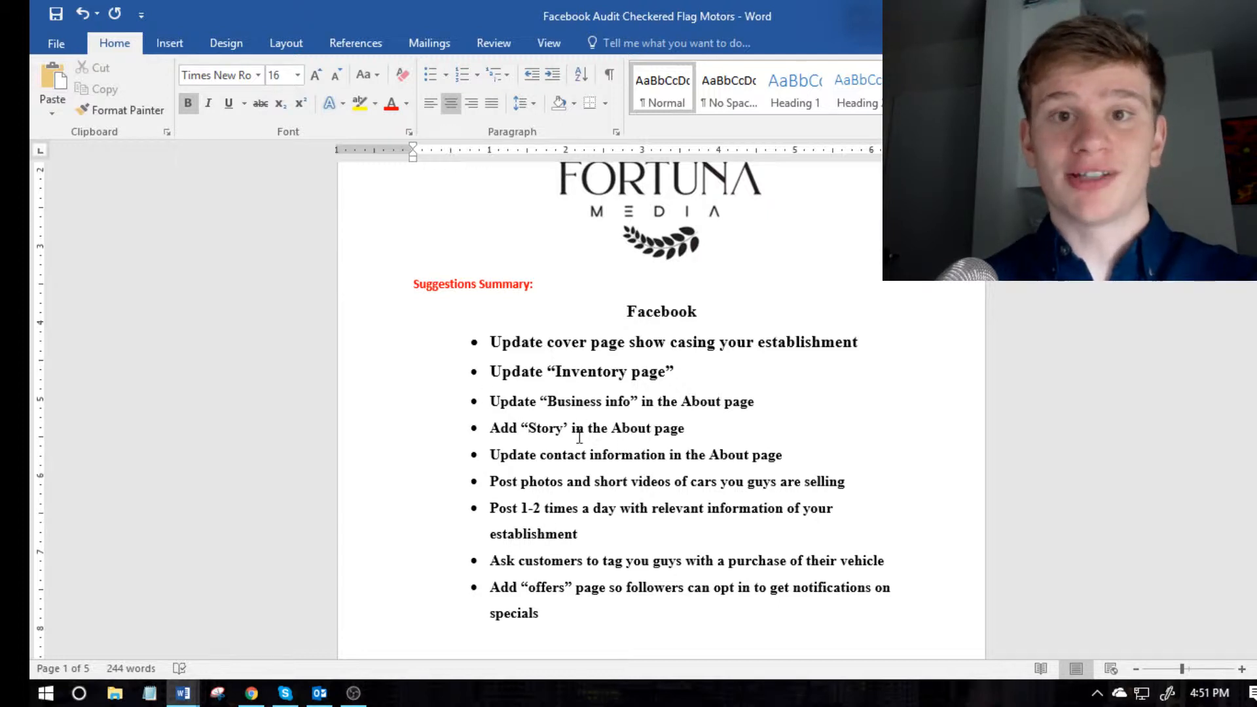
scroll(down, 3)
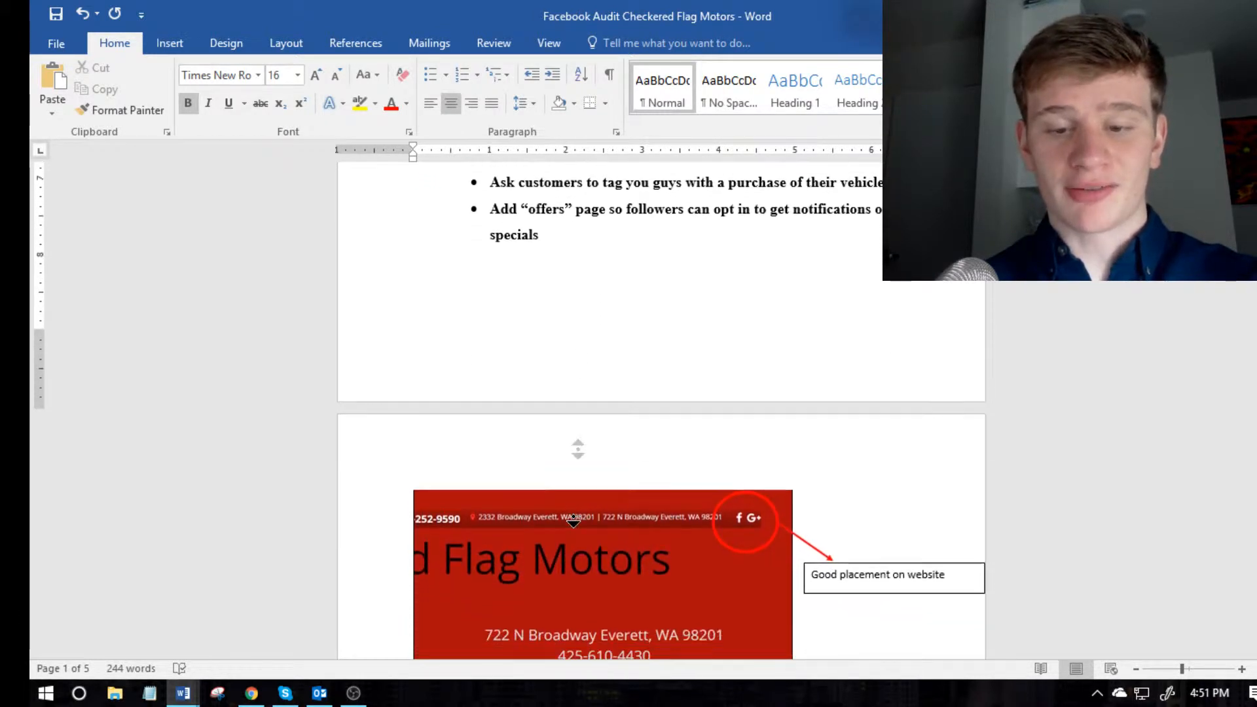
Step: Select the red website screenshot with its 'Good placement on website' note
scroll(down, 3)
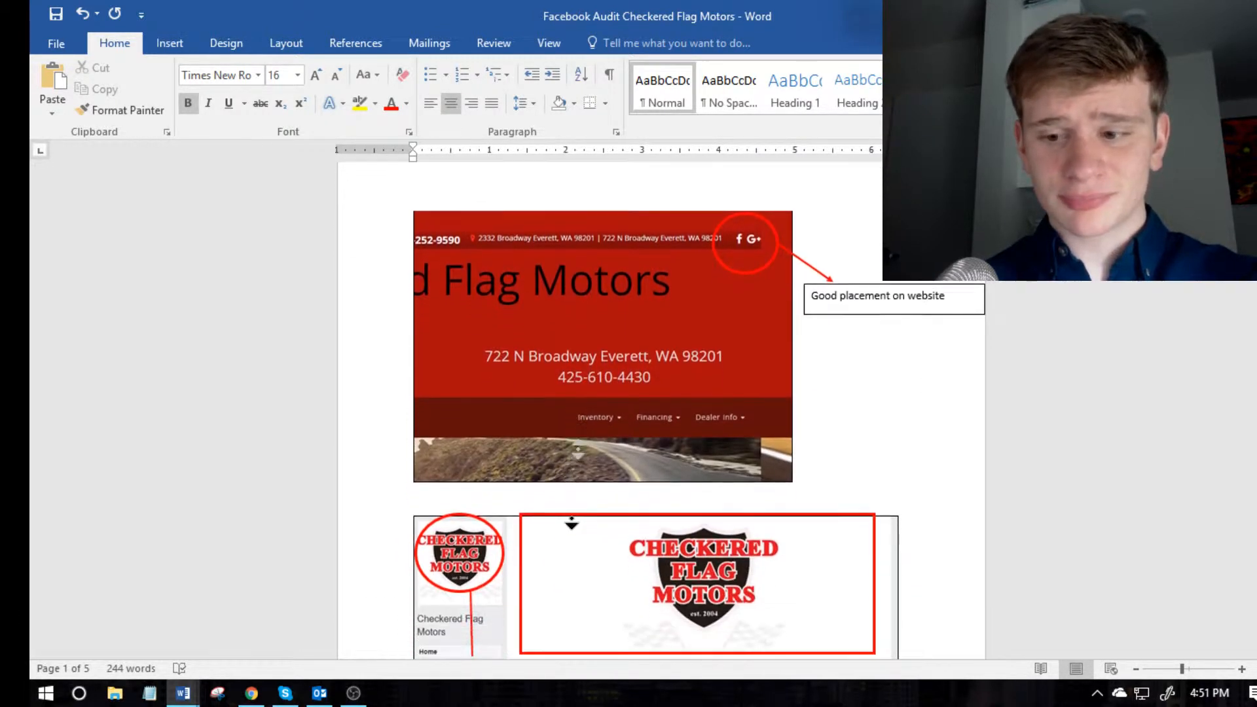
scroll(down, 3)
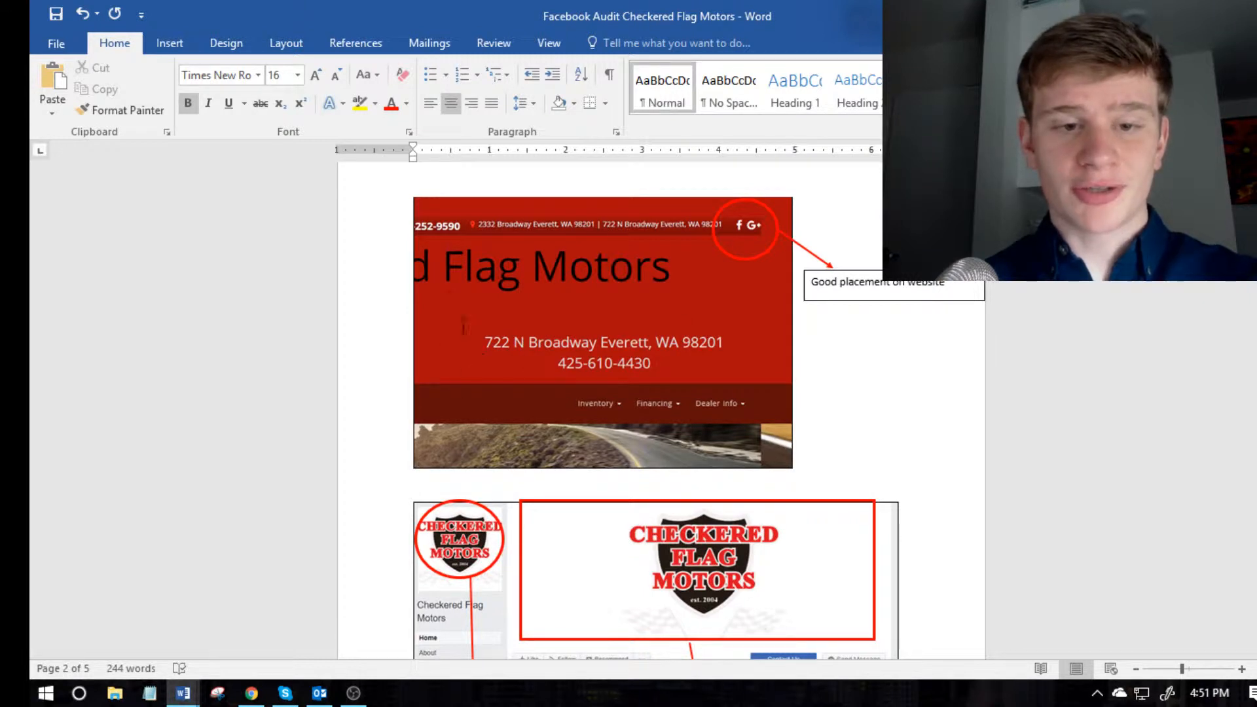
click(601, 332)
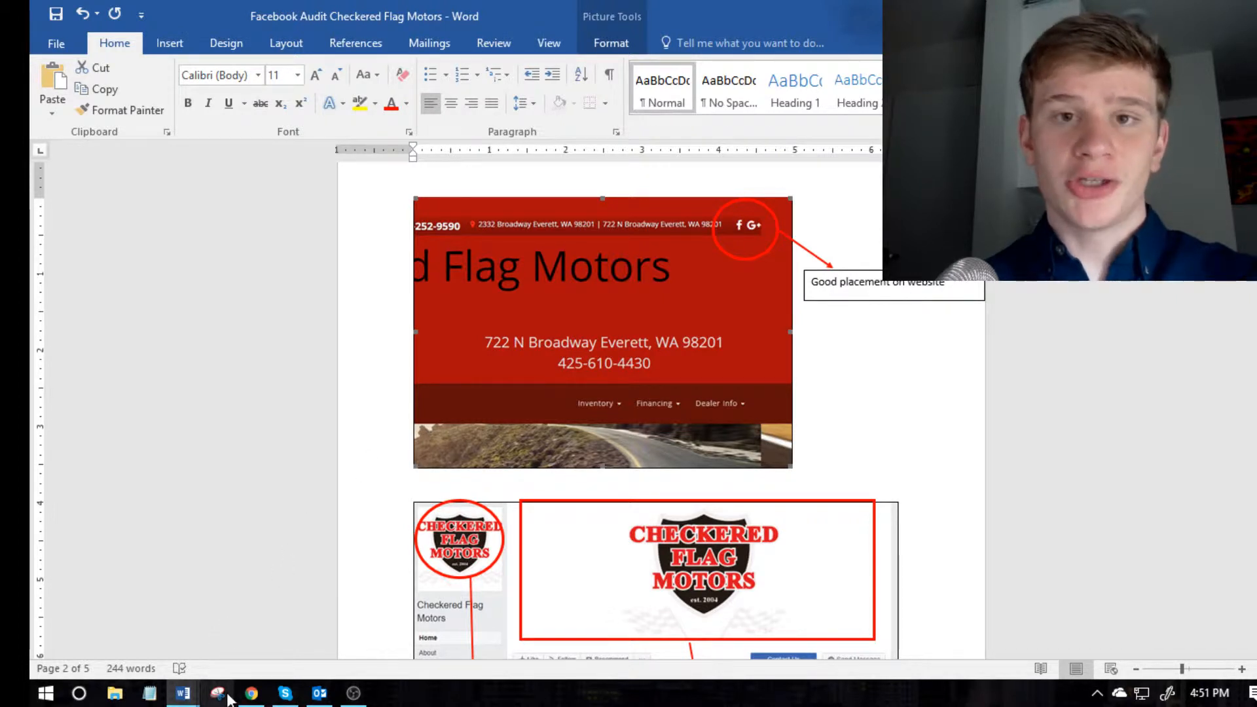
click(217, 693)
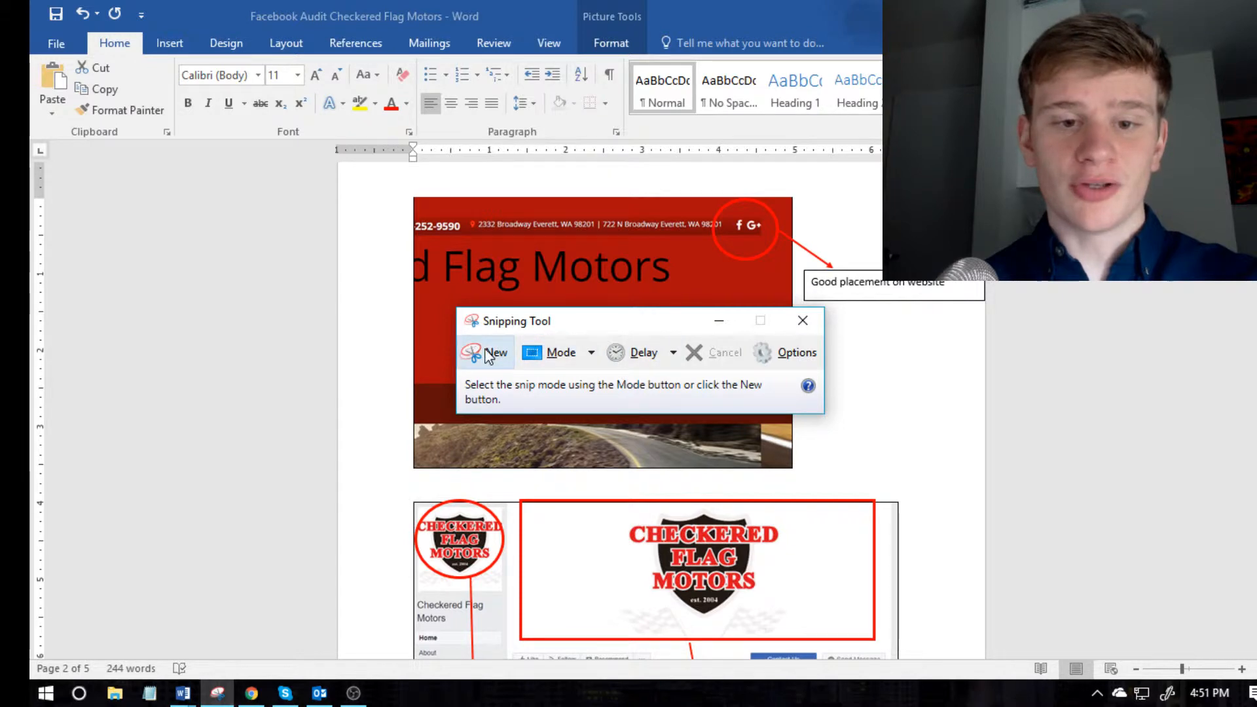
click(494, 352)
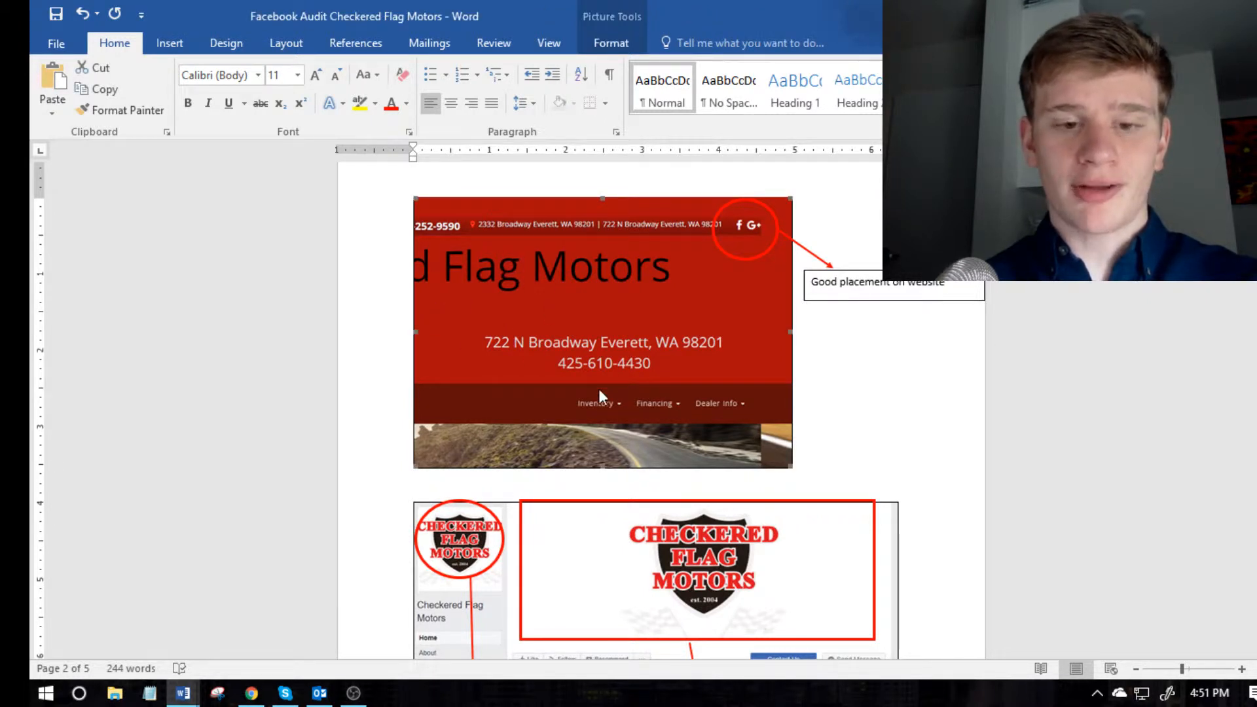
scroll(down, 3)
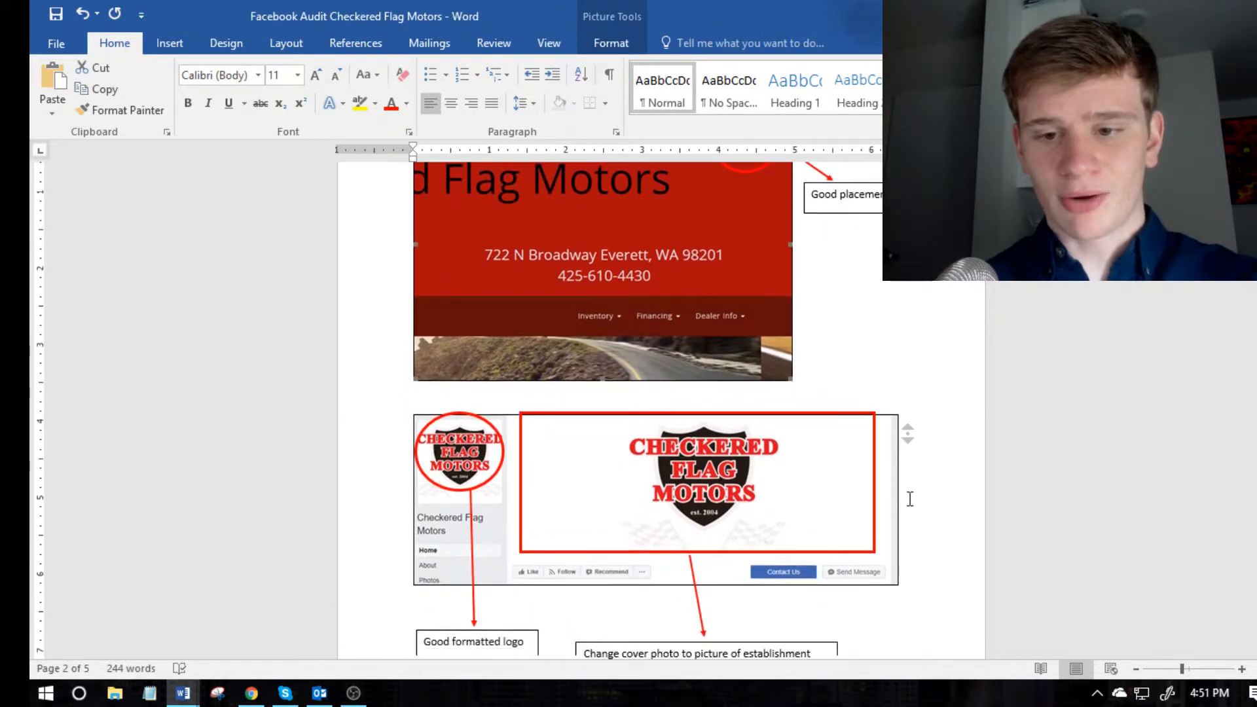
scroll(down, 3)
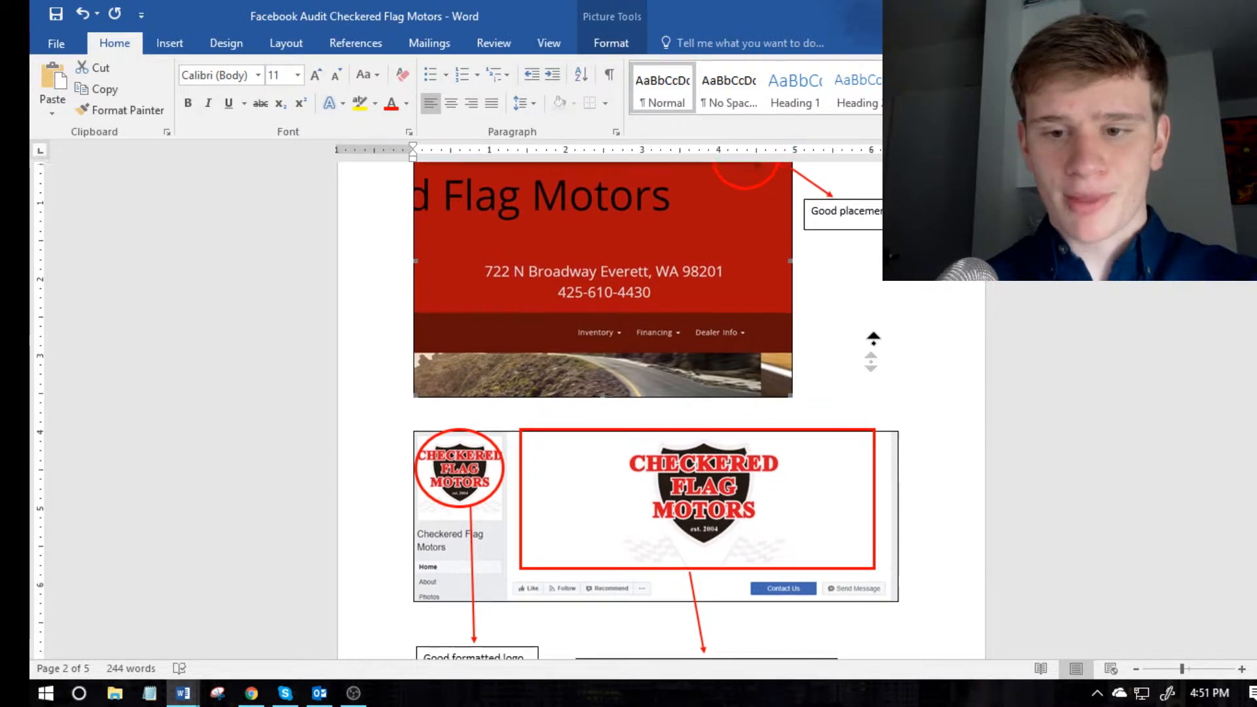
scroll(down, 3)
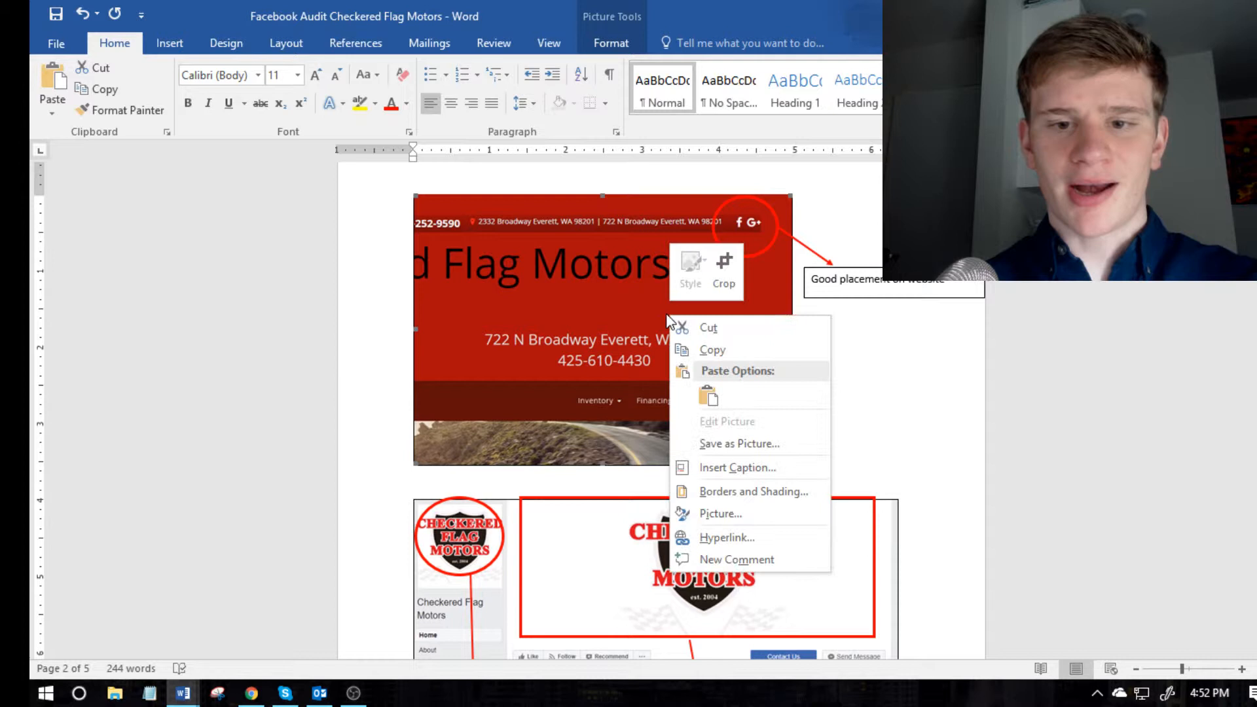
mouse_move(735, 468)
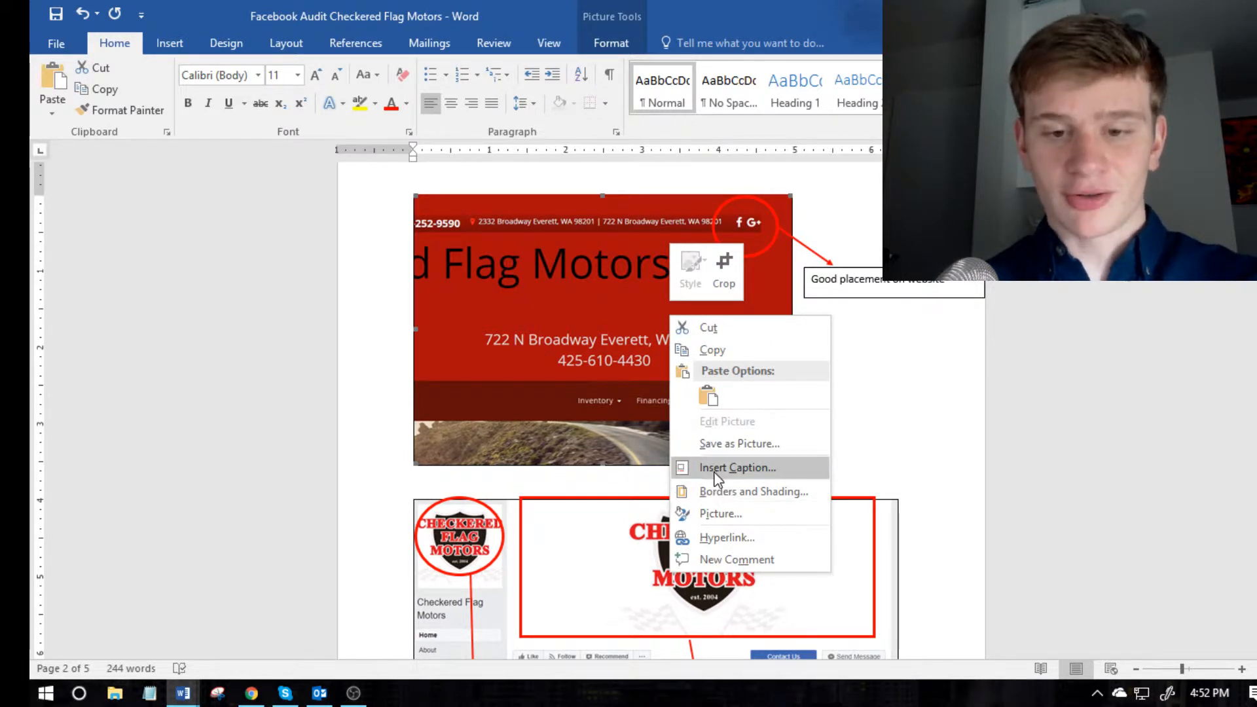
mouse_move(752, 491)
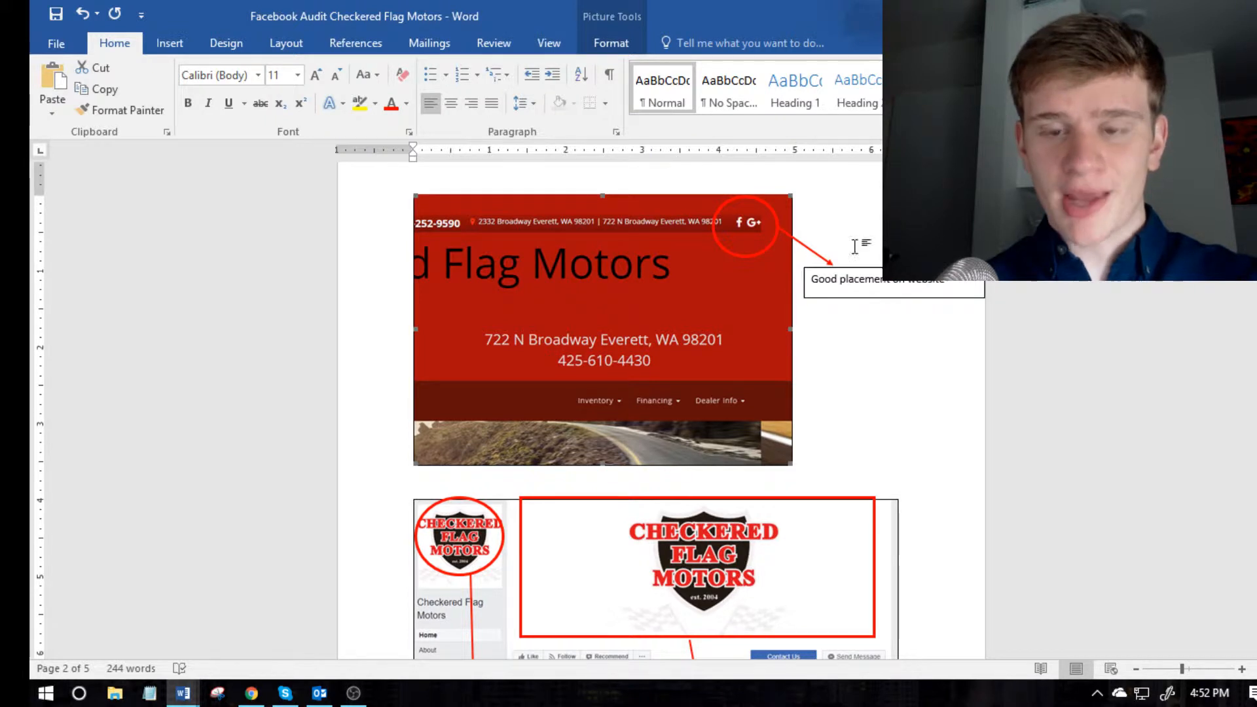
click(745, 233)
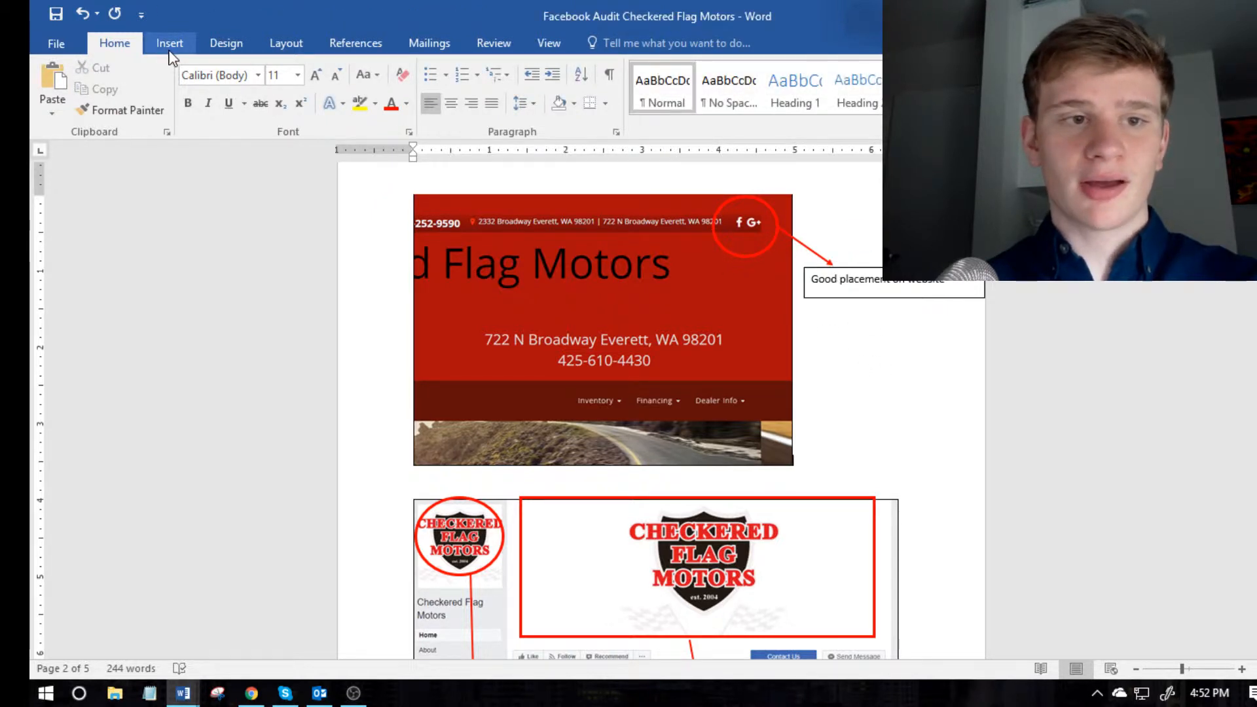
click(169, 41)
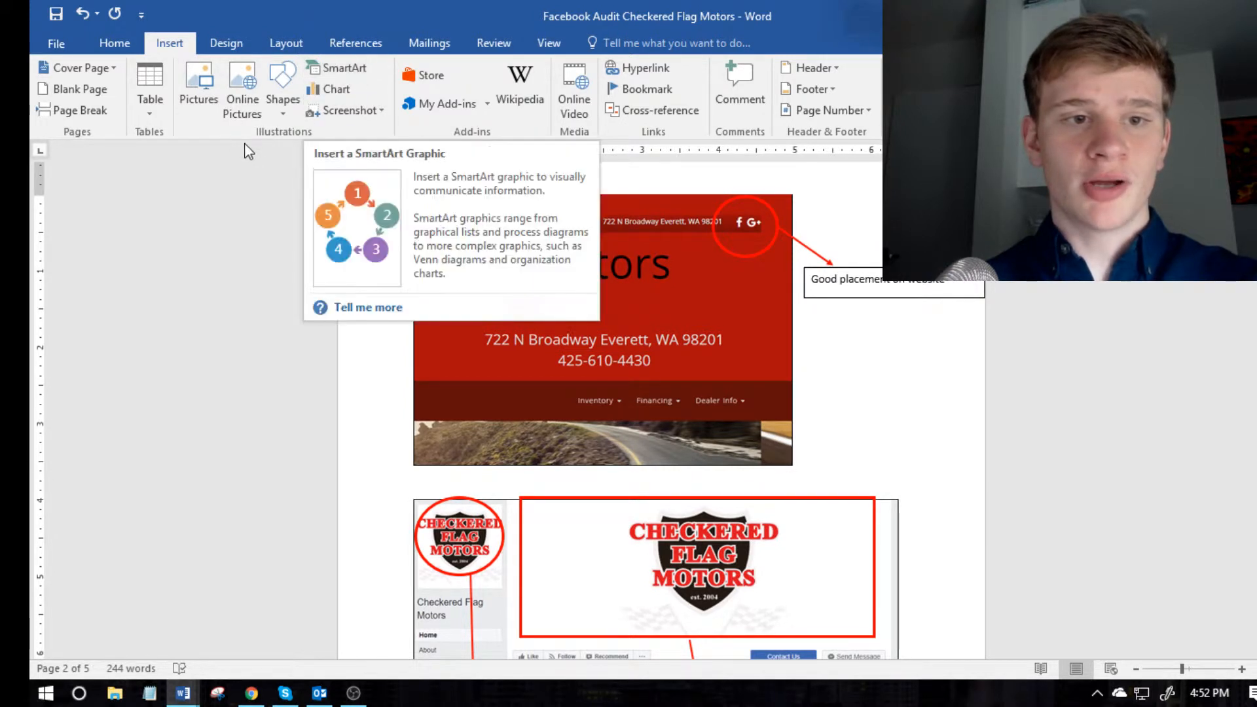
click(283, 88)
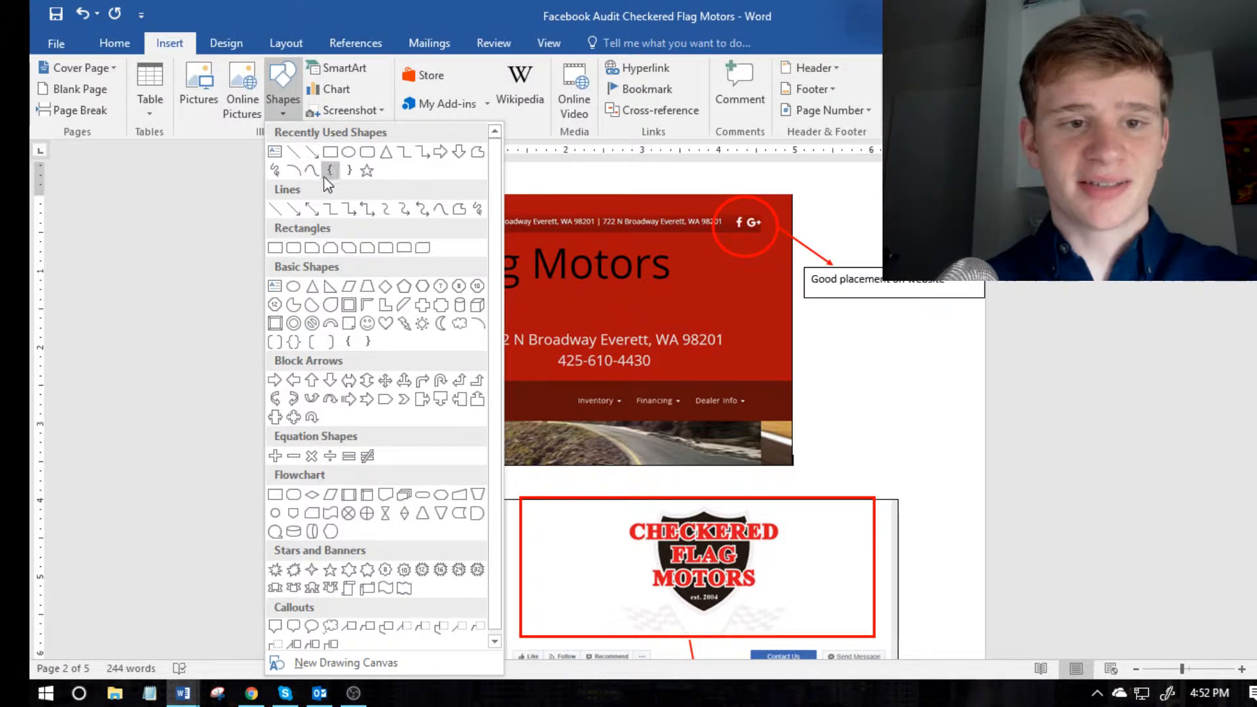
mouse_move(275, 152)
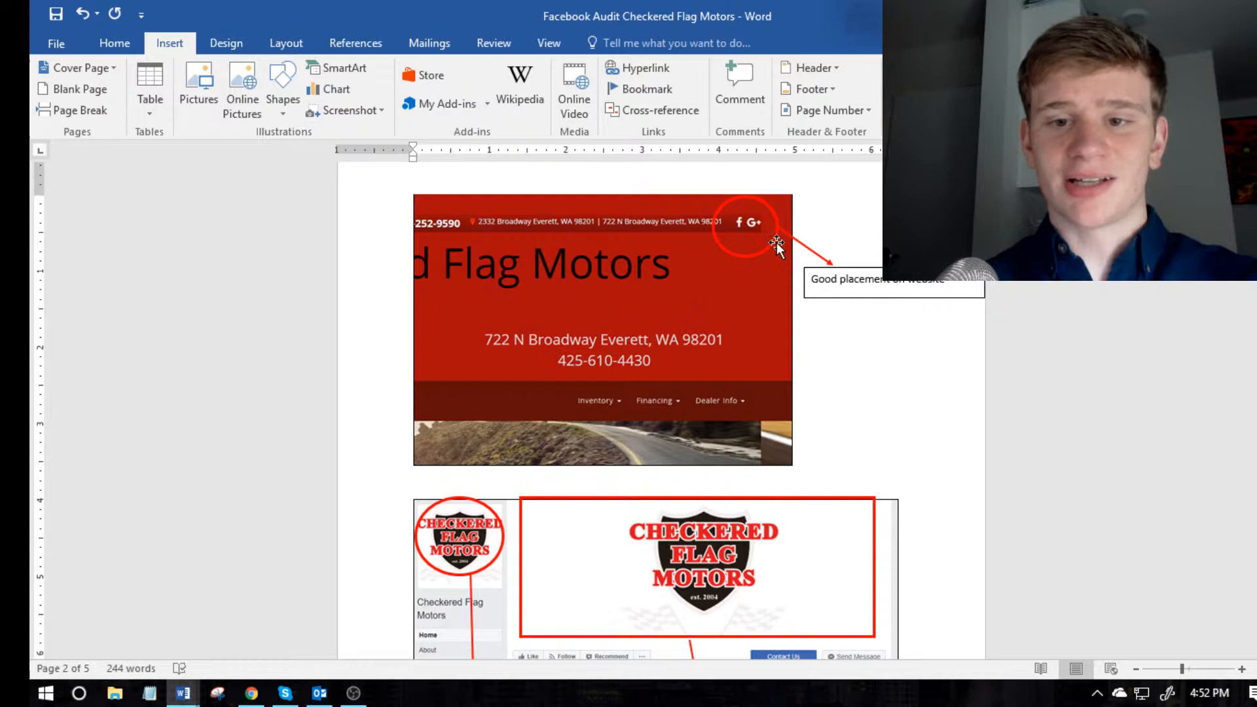
click(744, 234)
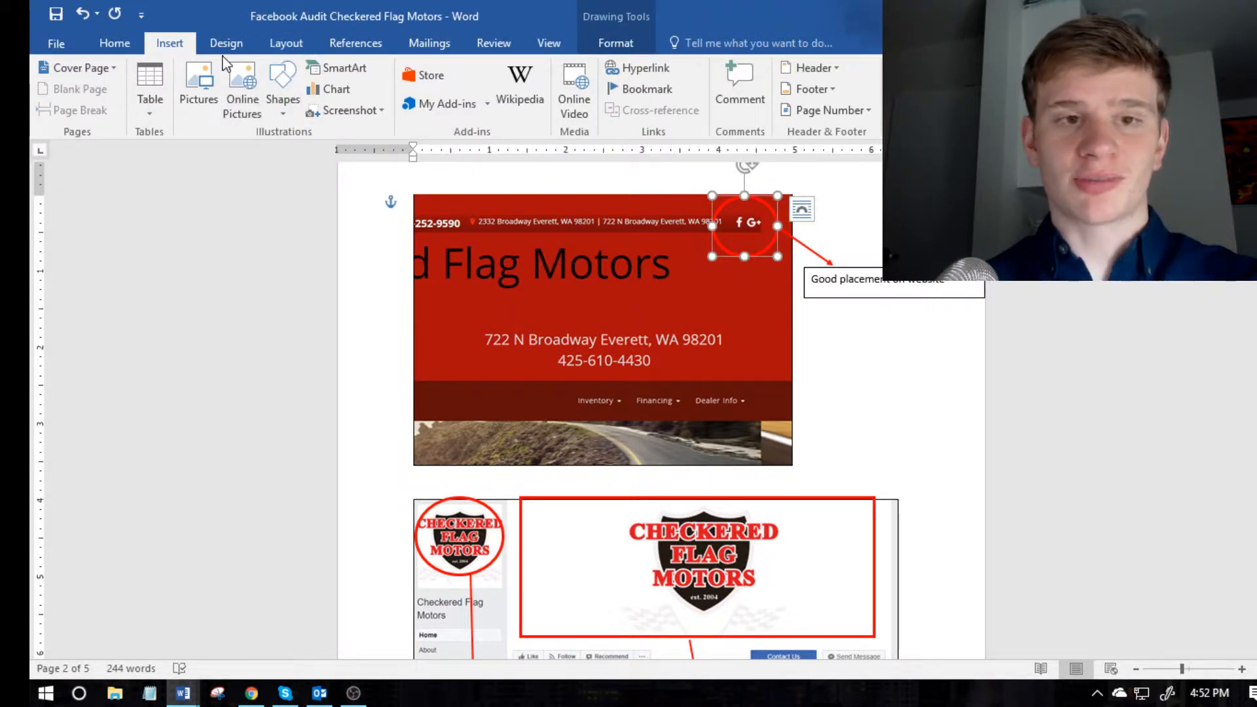
mouse_move(786, 268)
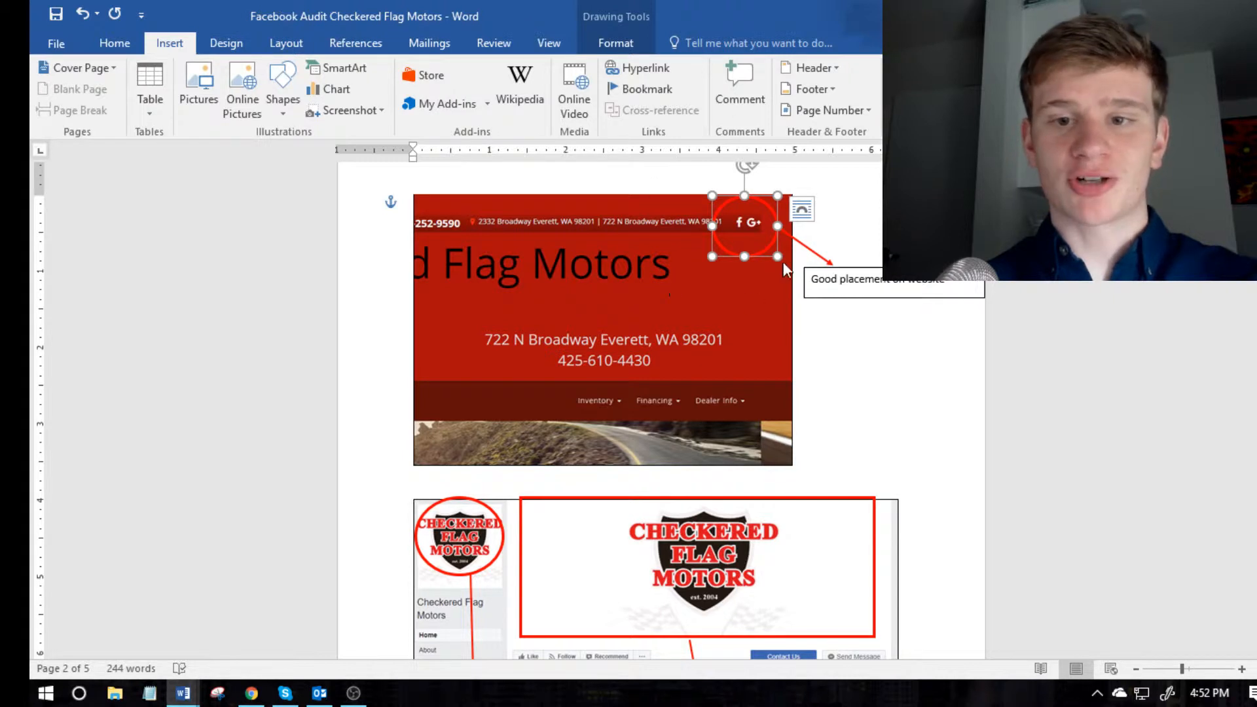
click(615, 43)
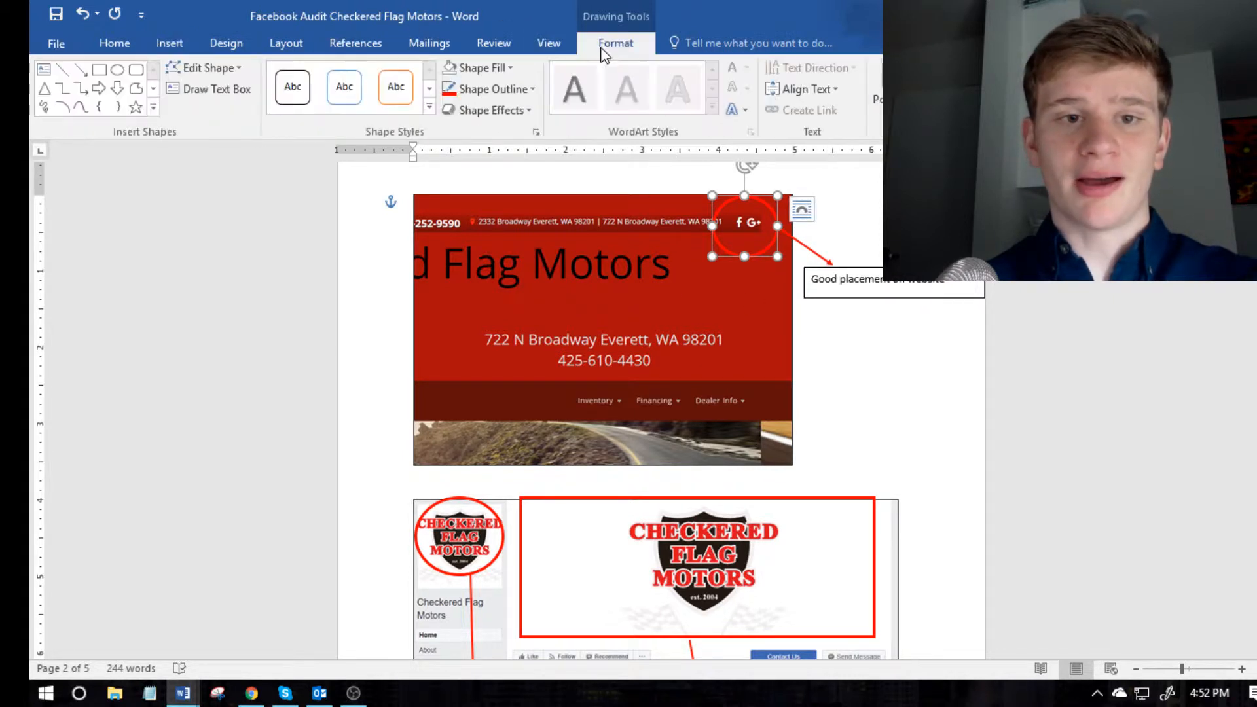
click(478, 67)
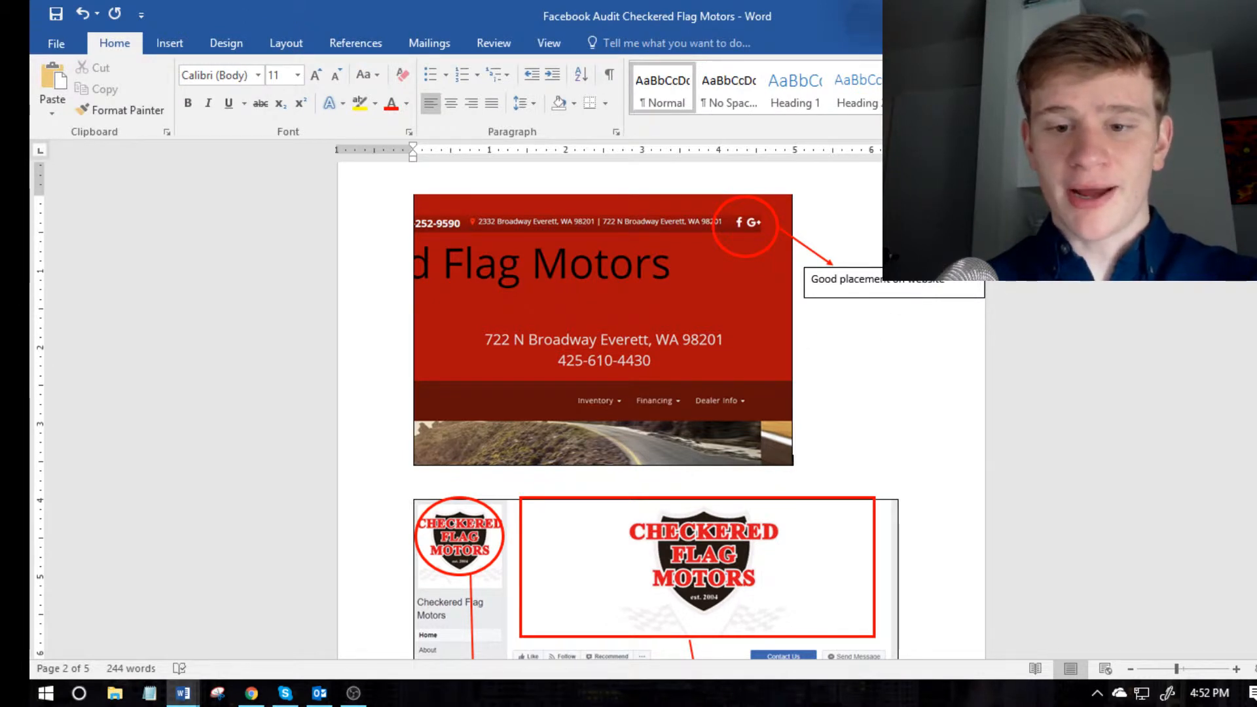
scroll(down, 3)
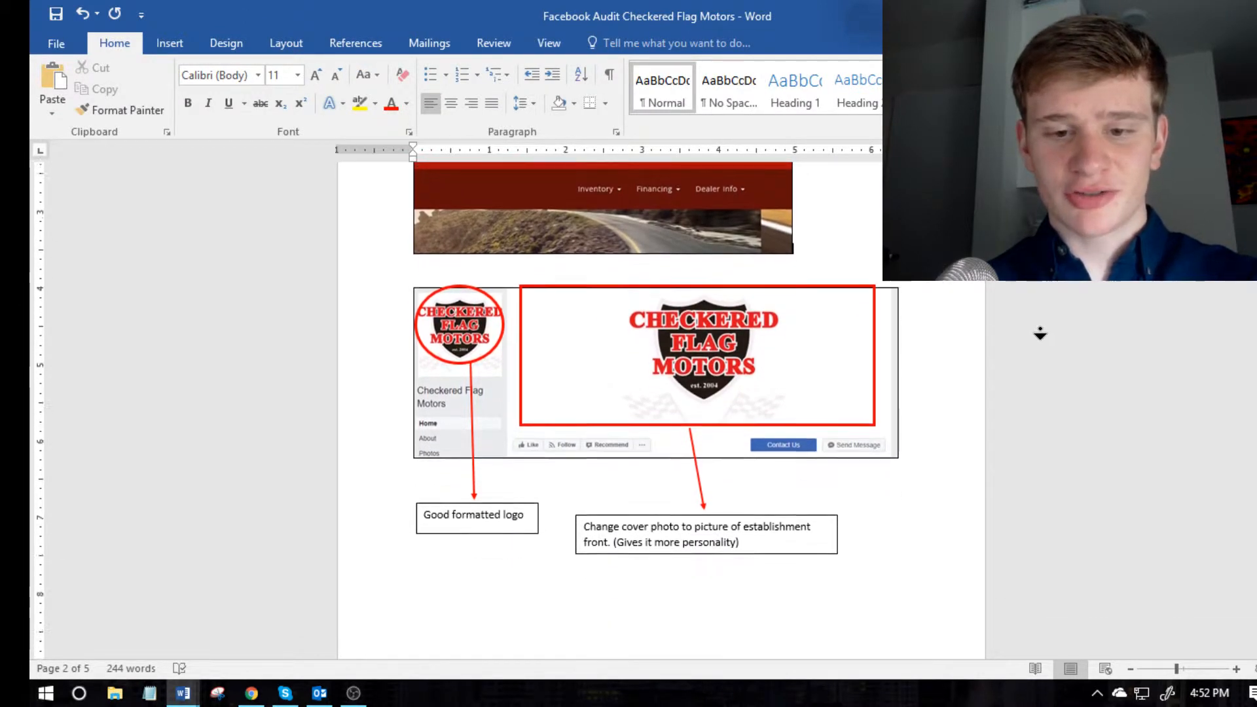
scroll(down, 3)
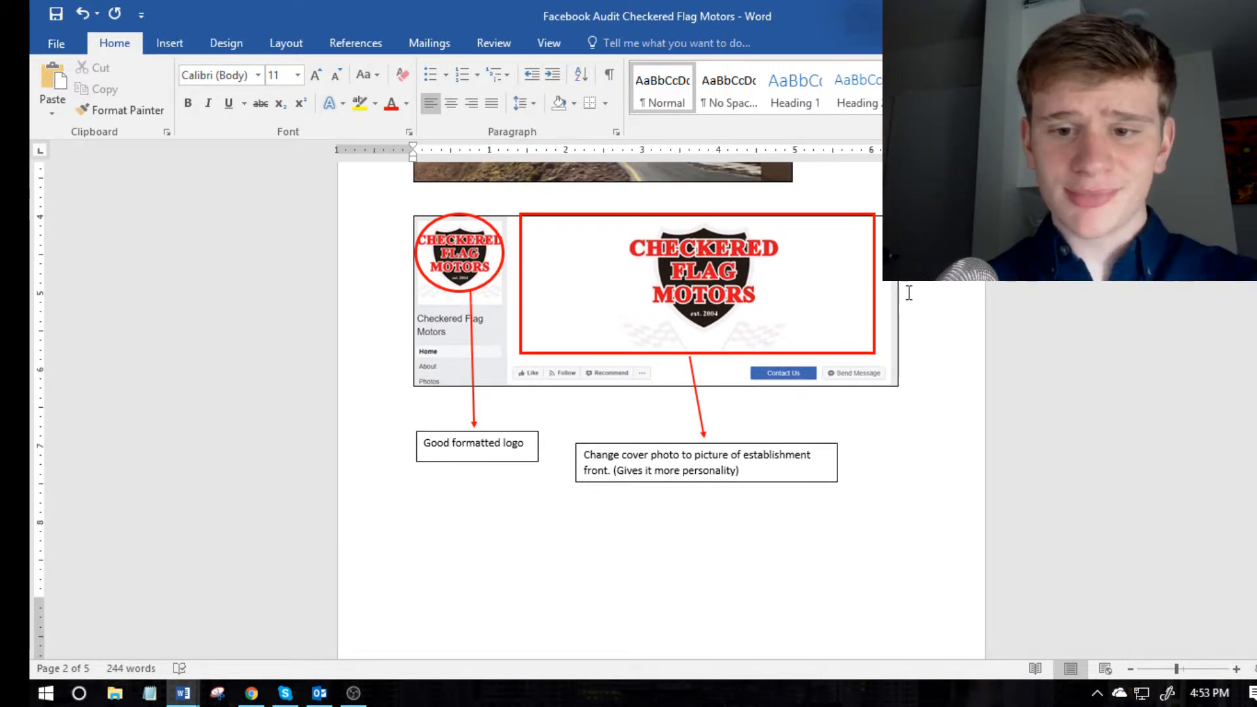
scroll(down, 3)
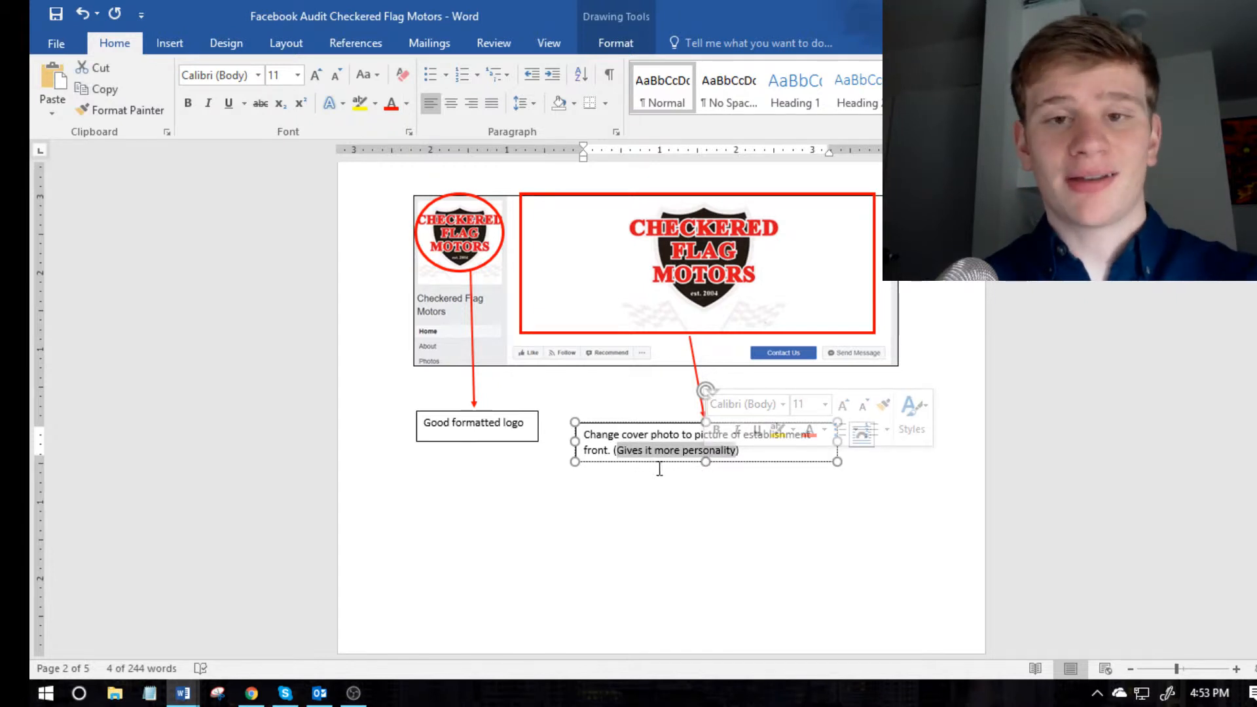
click(559, 464)
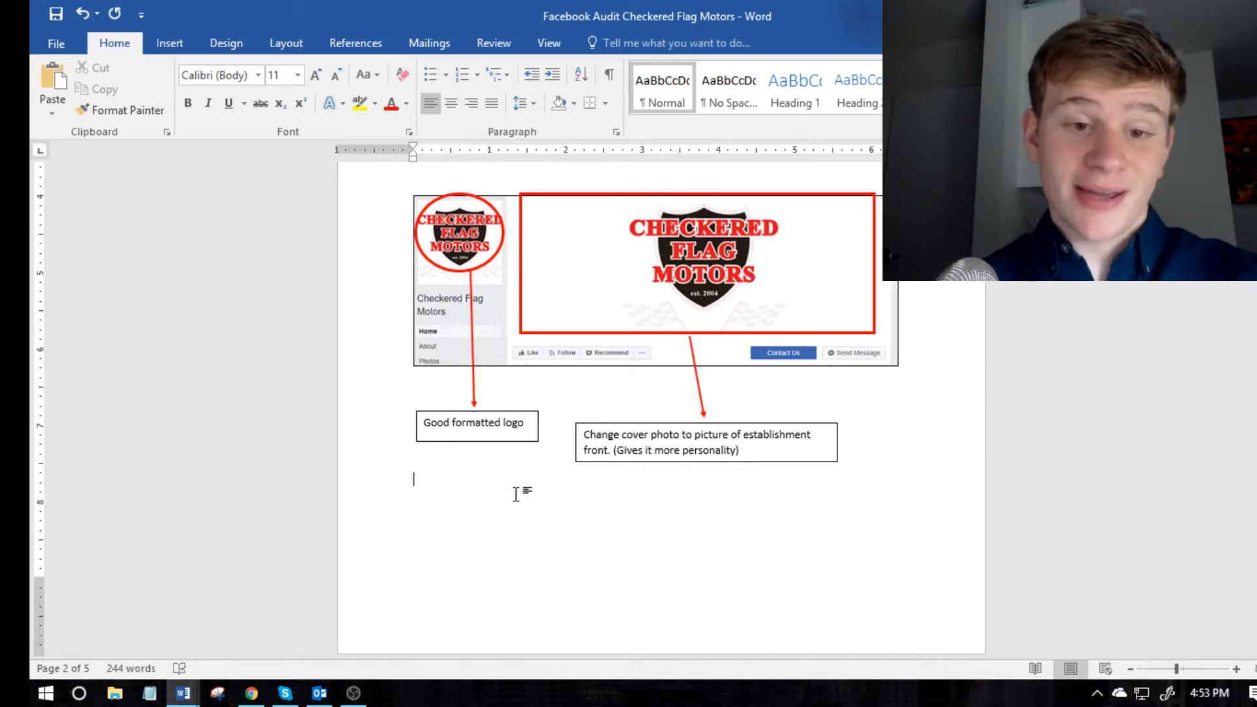
scroll(down, 3)
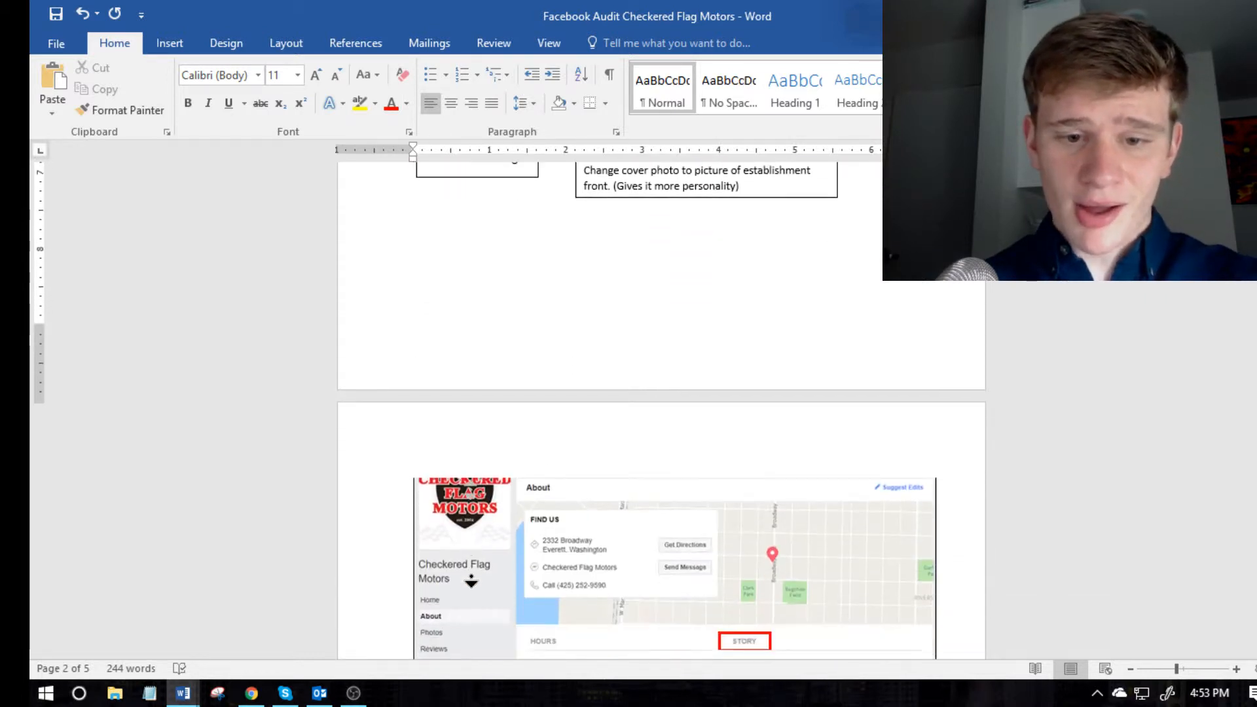
scroll(down, 3)
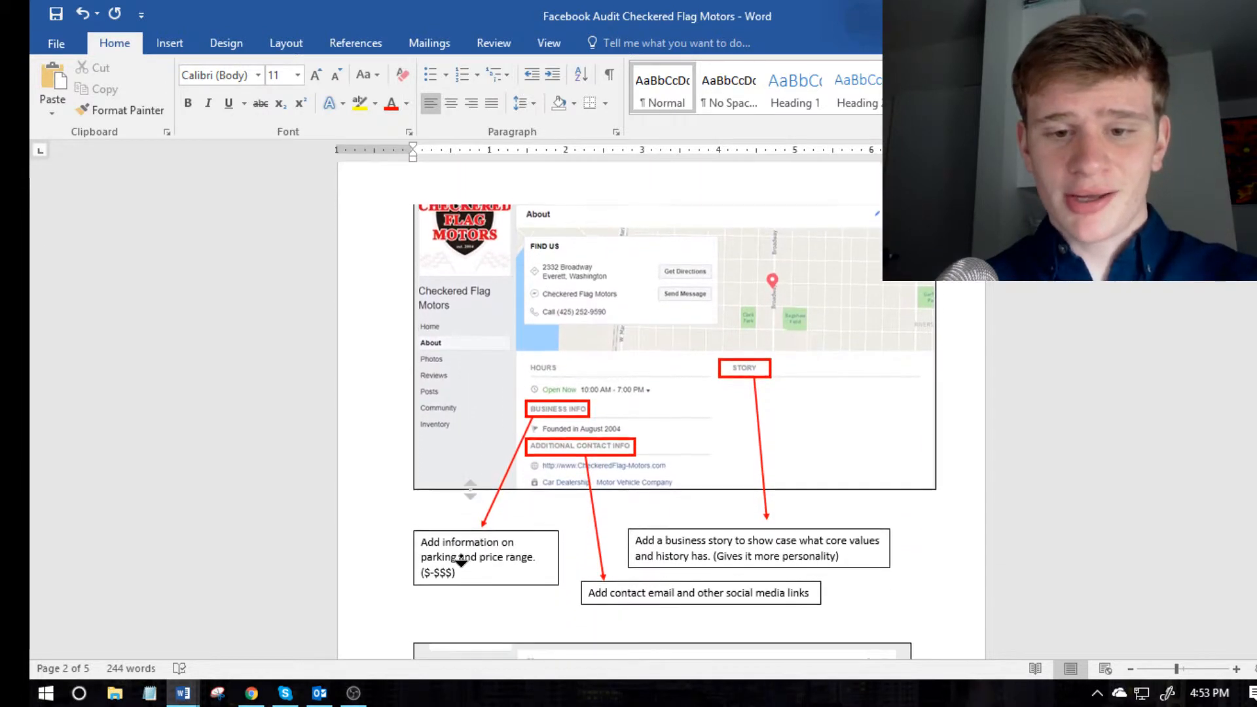
scroll(down, 3)
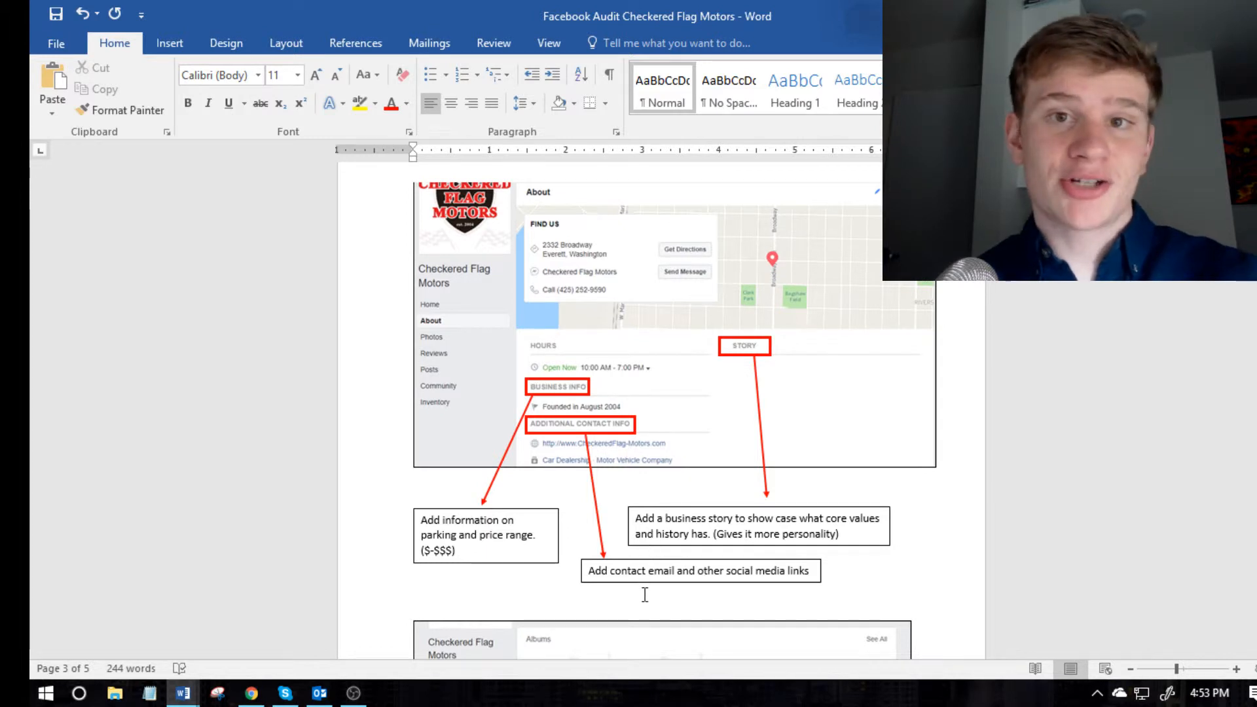
scroll(down, 3)
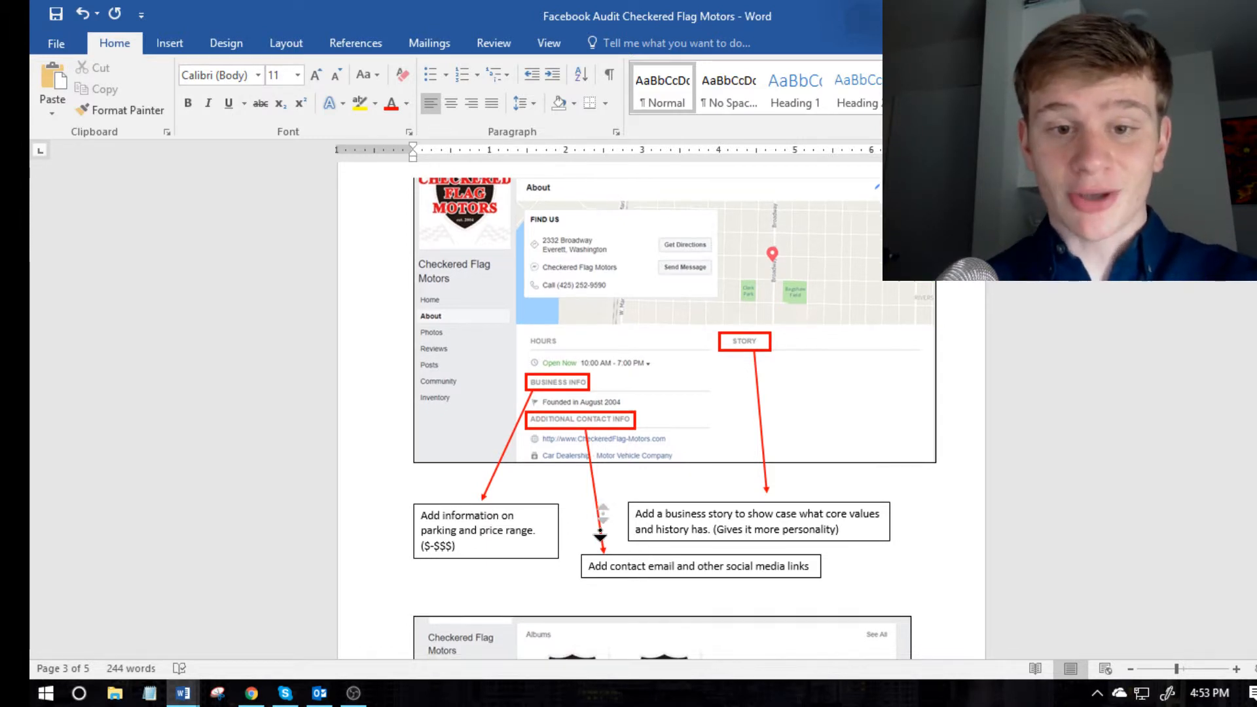
scroll(down, 3)
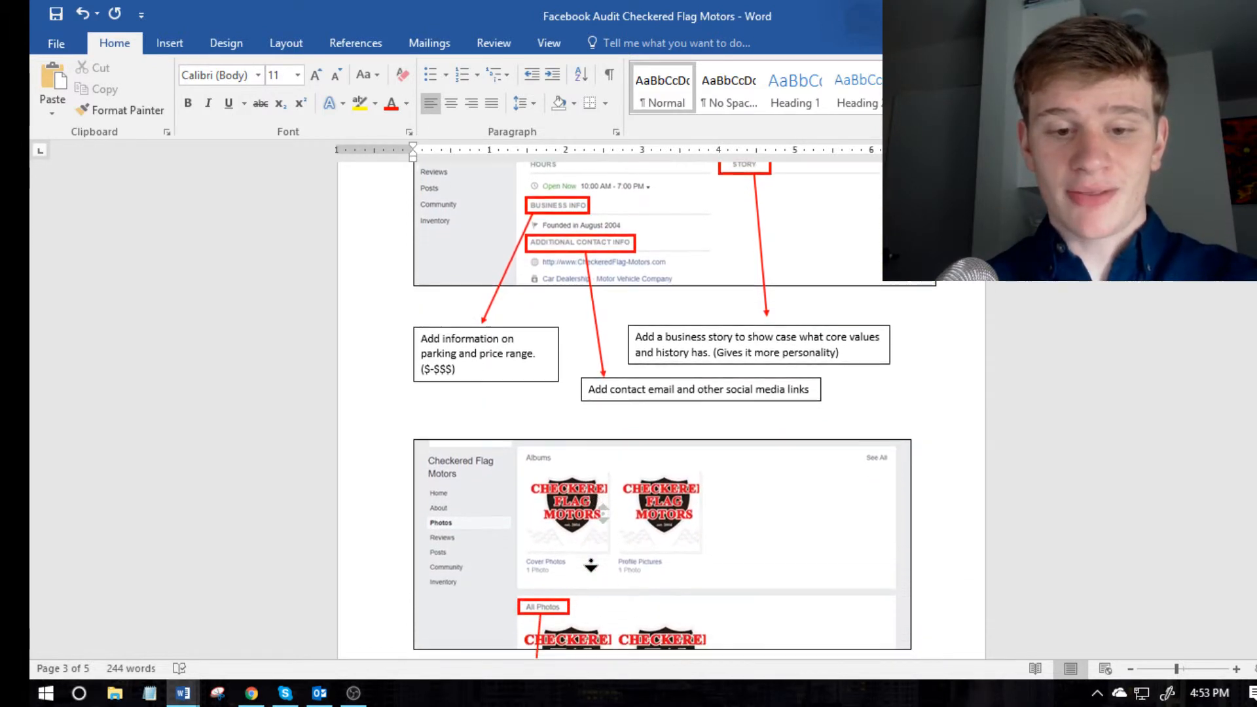
scroll(down, 3)
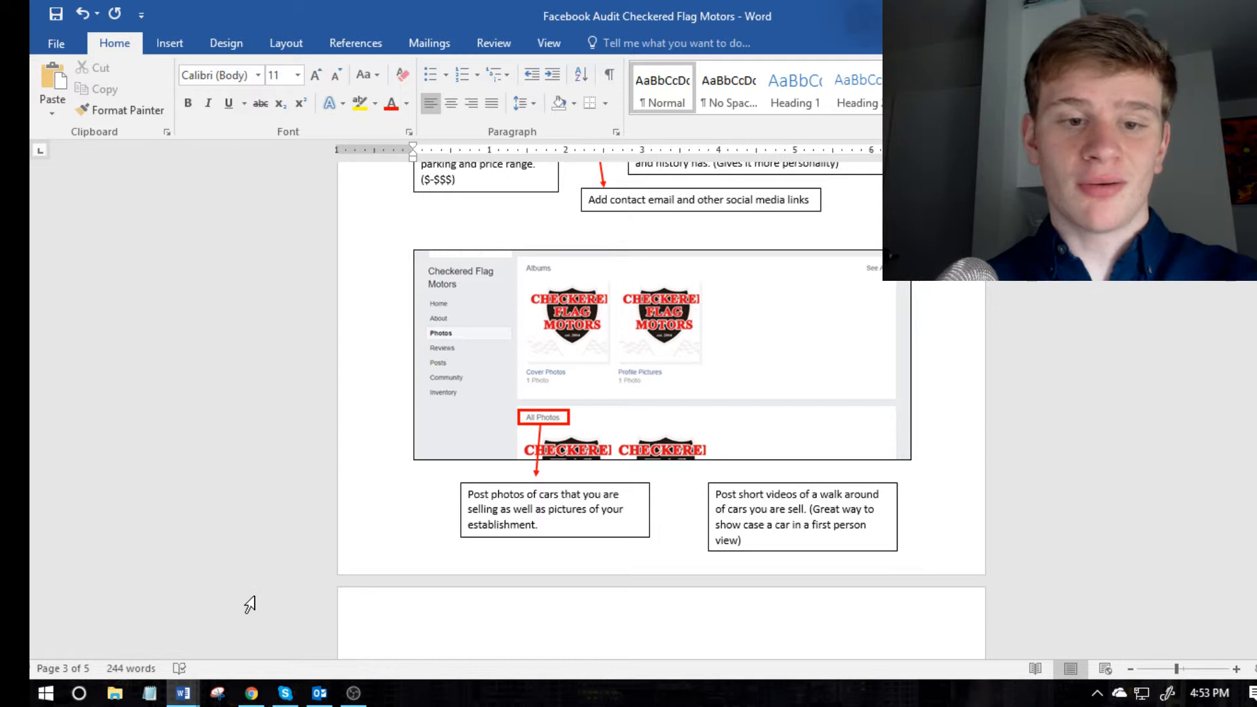
mouse_move(282, 592)
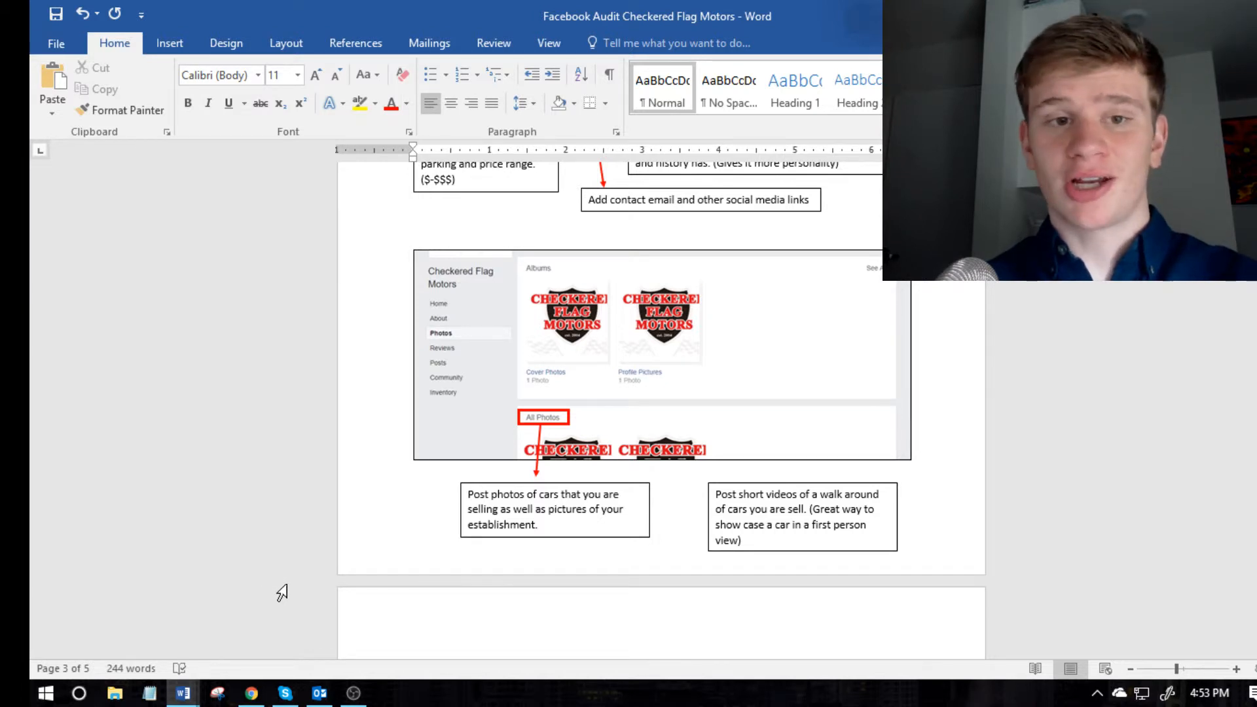
mouse_move(287, 580)
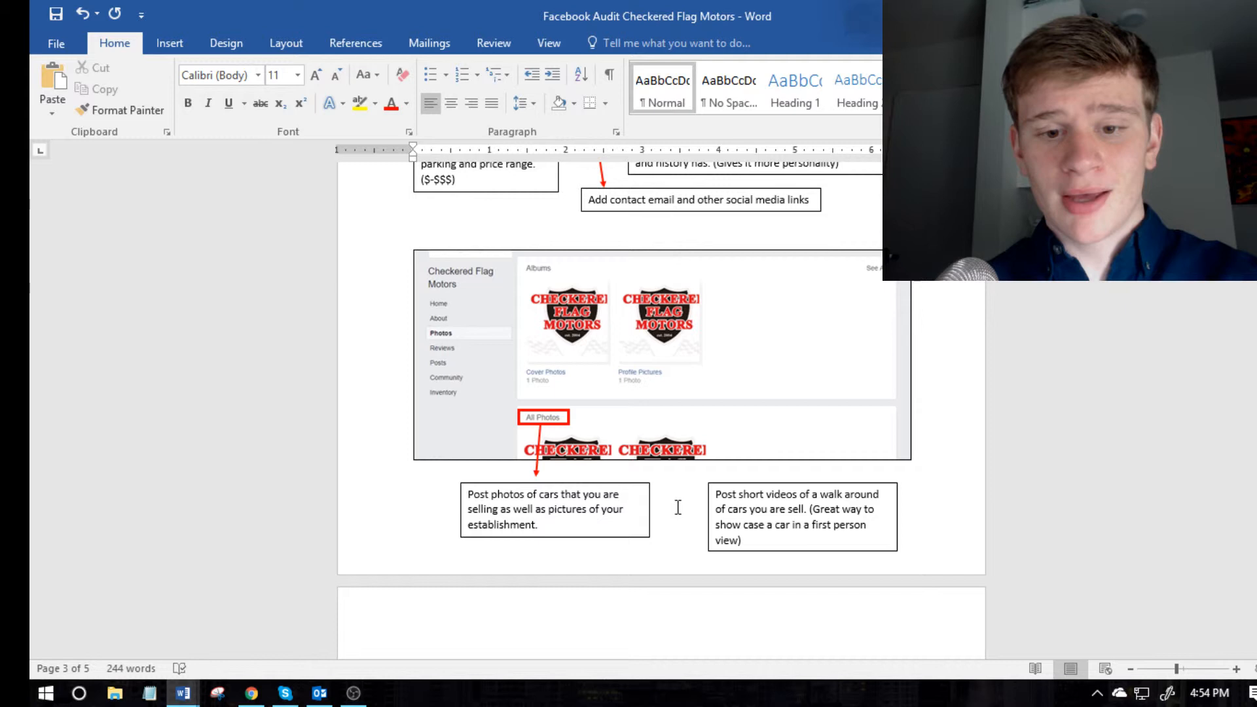
scroll(down, 3)
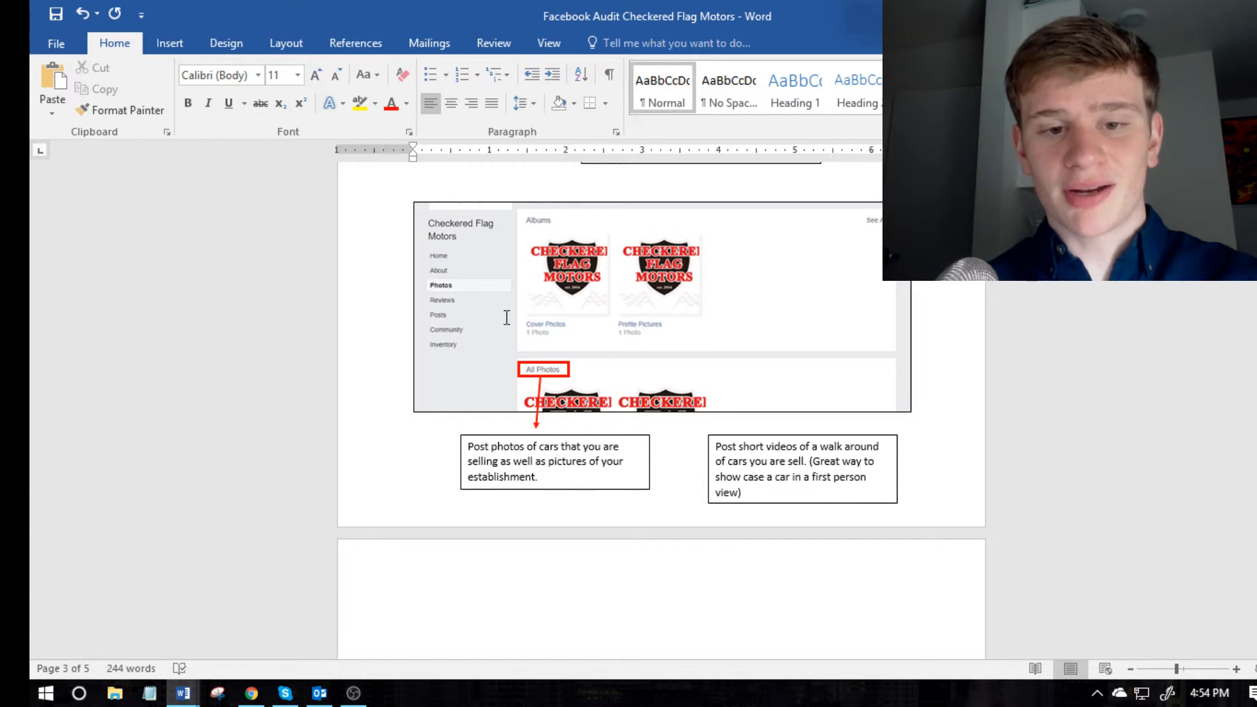
mouse_move(820, 510)
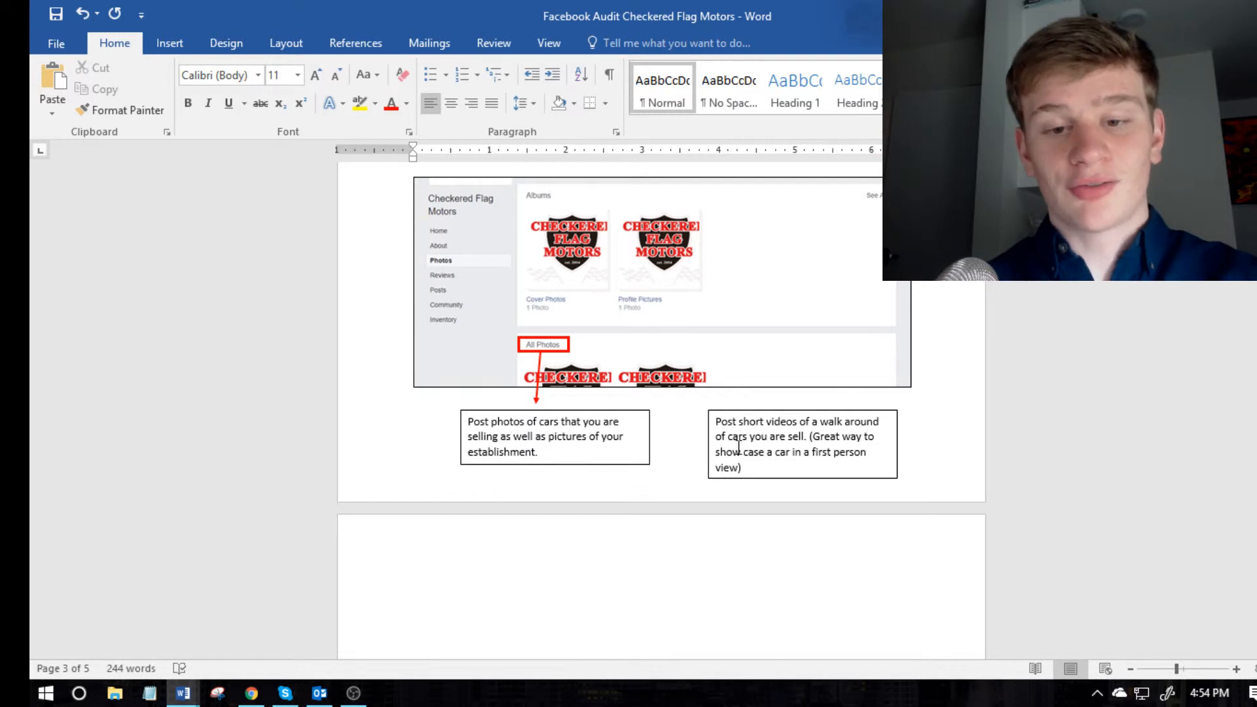
scroll(down, 3)
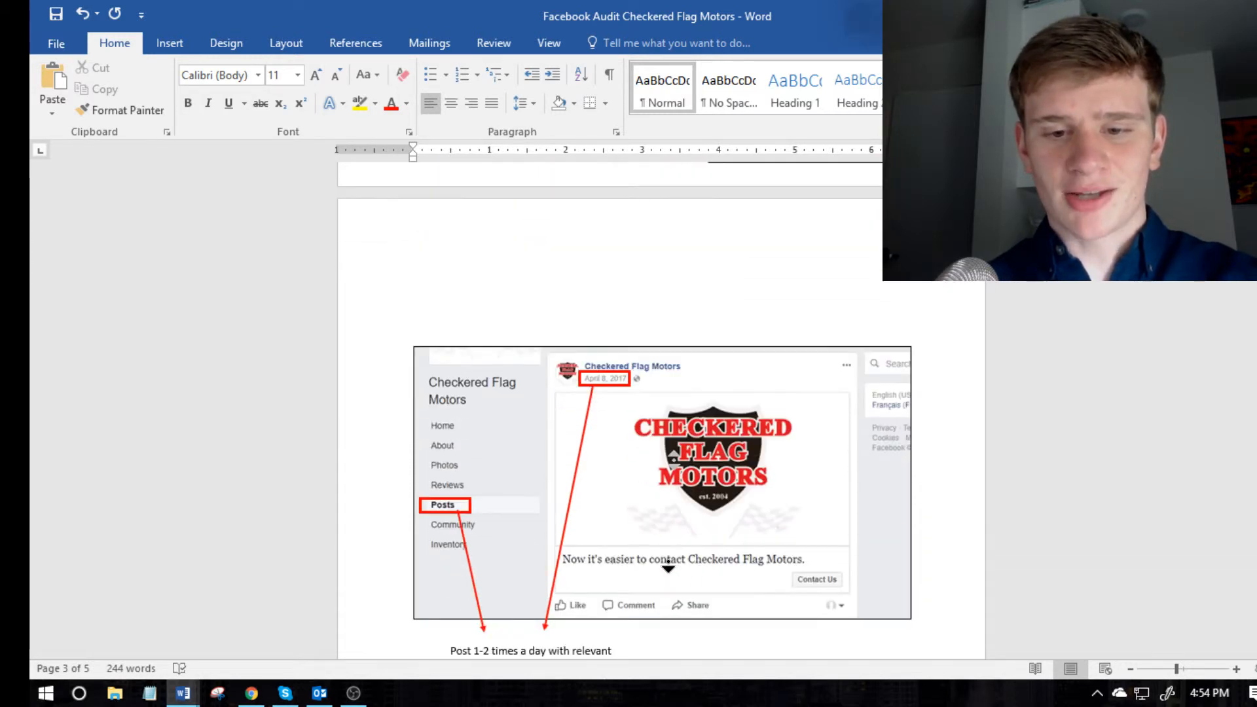
scroll(down, 3)
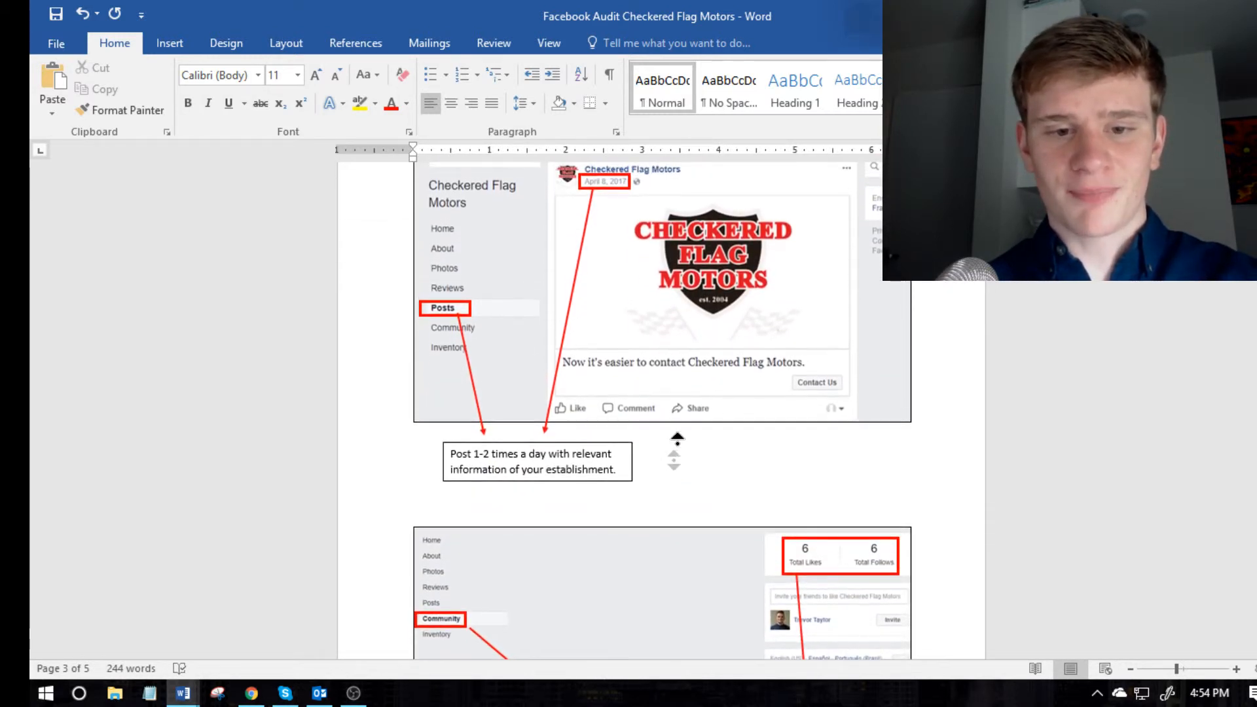
scroll(down, 3)
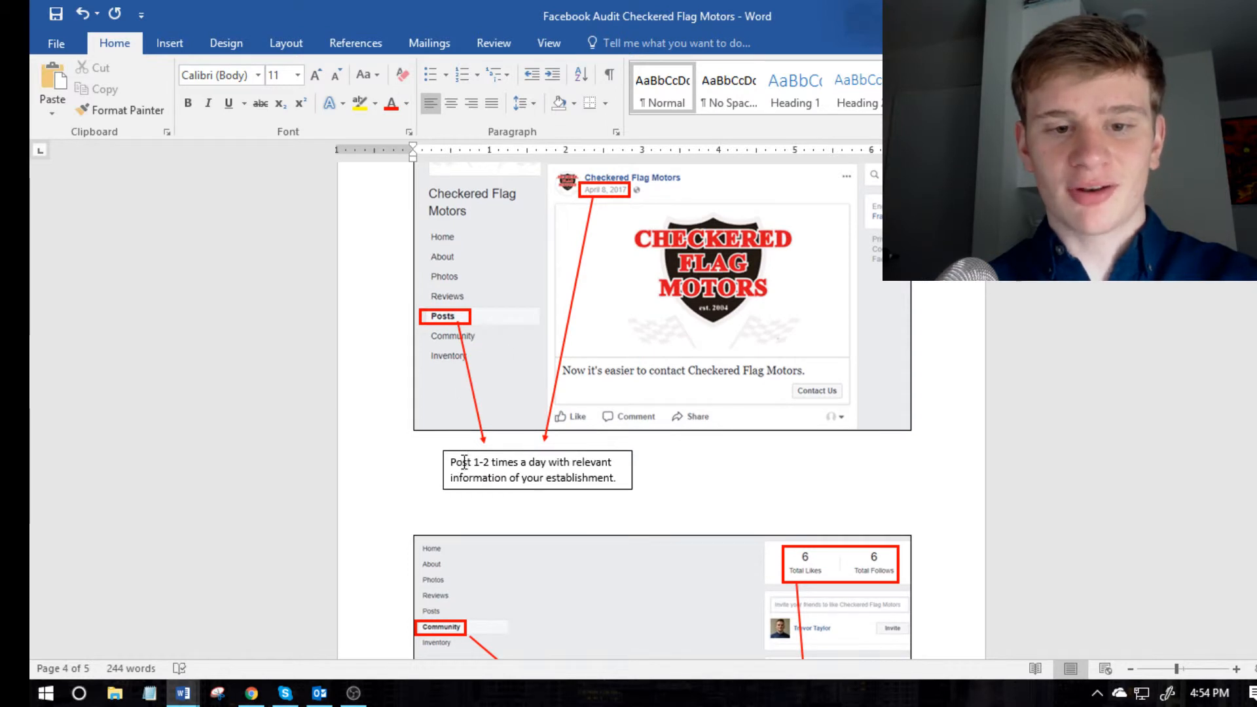
mouse_move(733, 507)
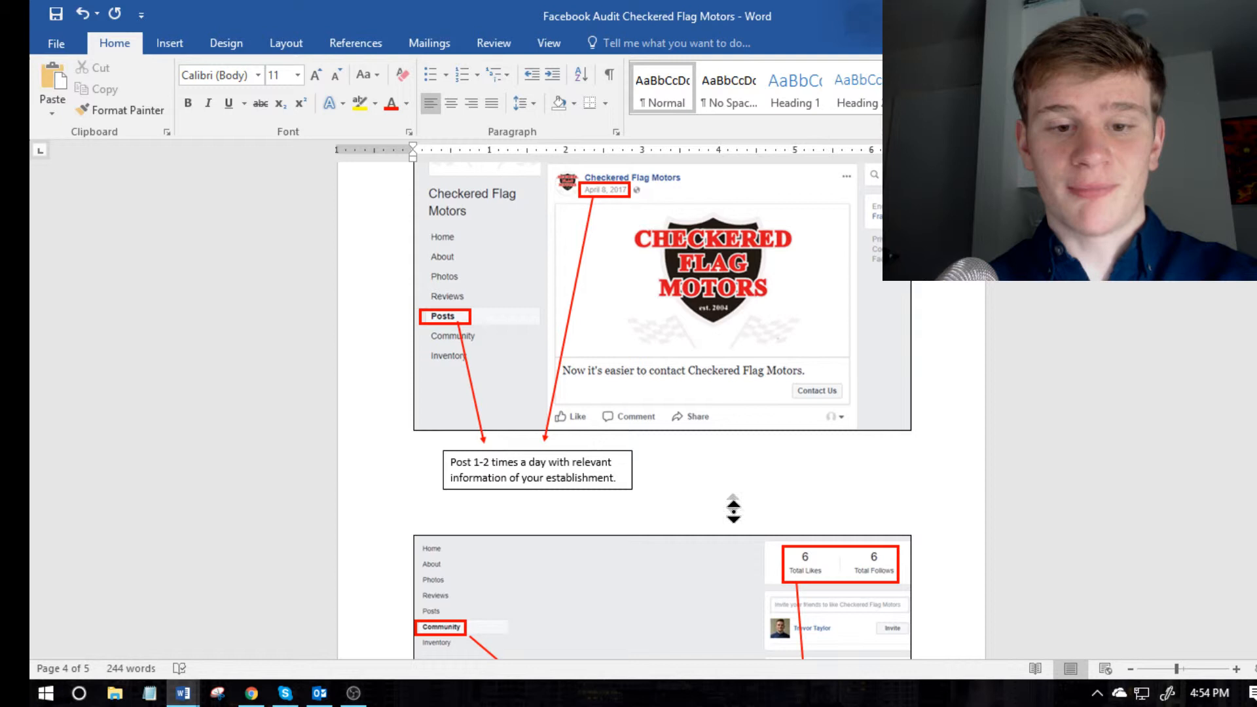
scroll(down, 3)
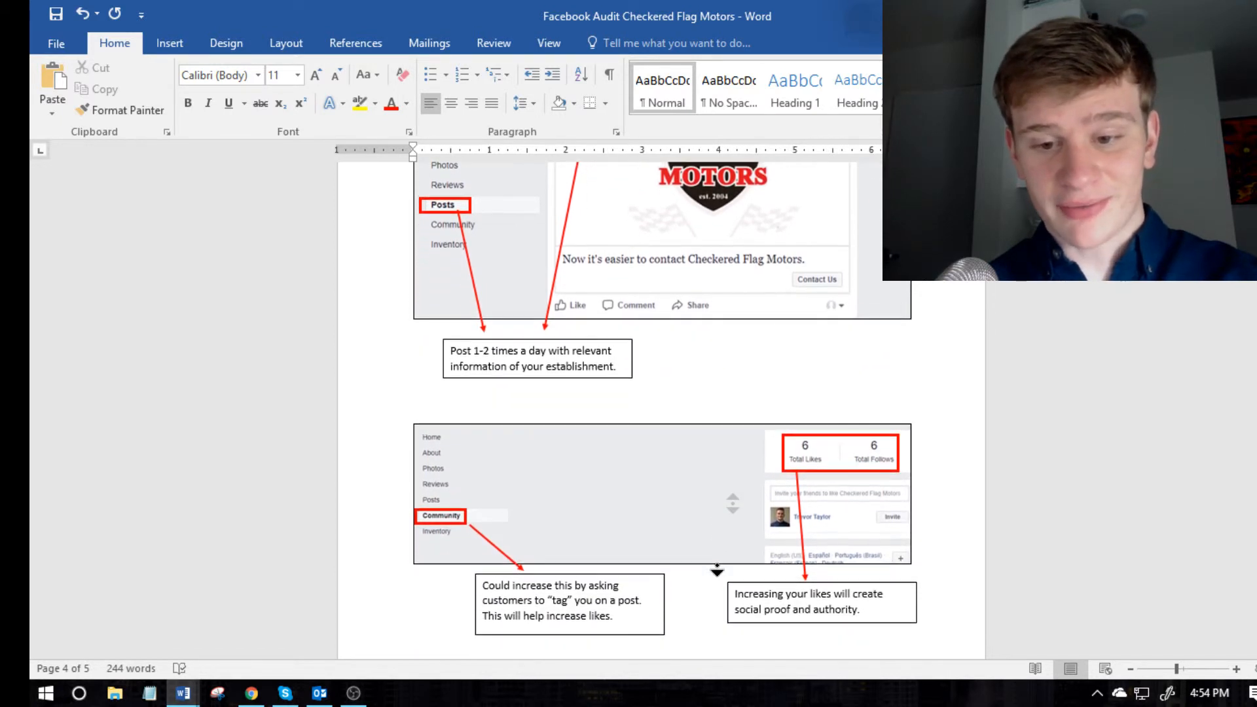
scroll(down, 3)
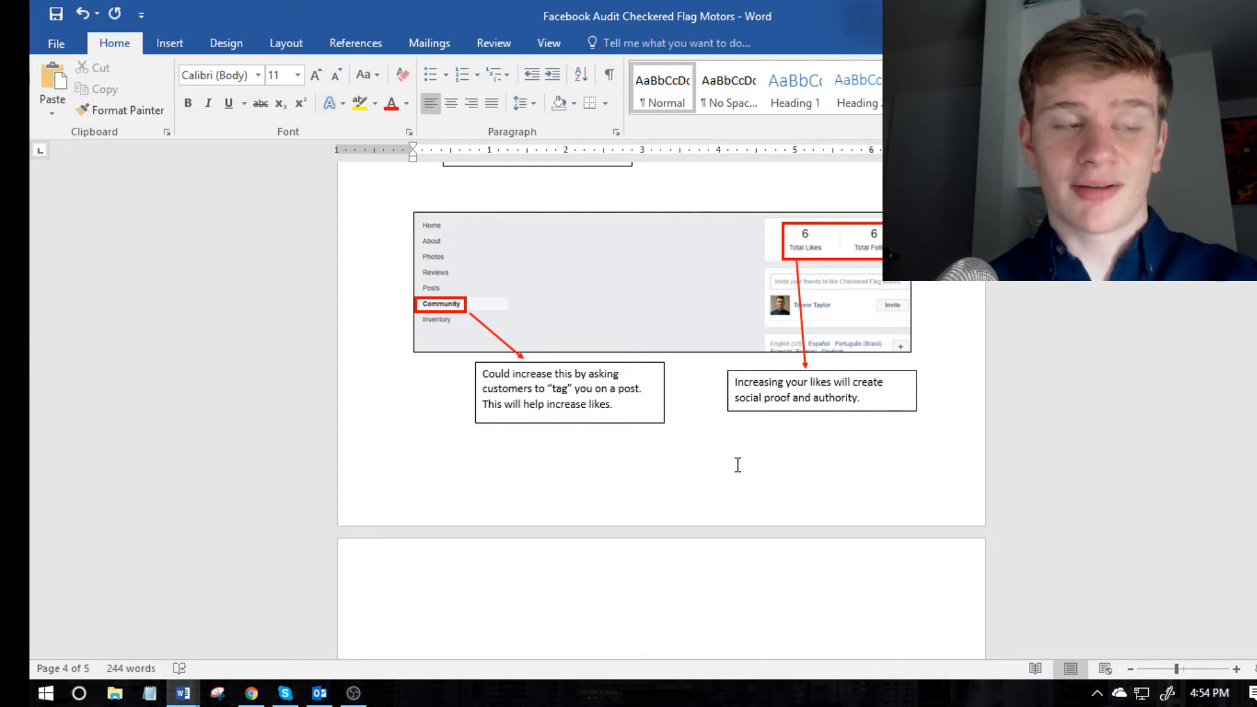
mouse_move(748, 470)
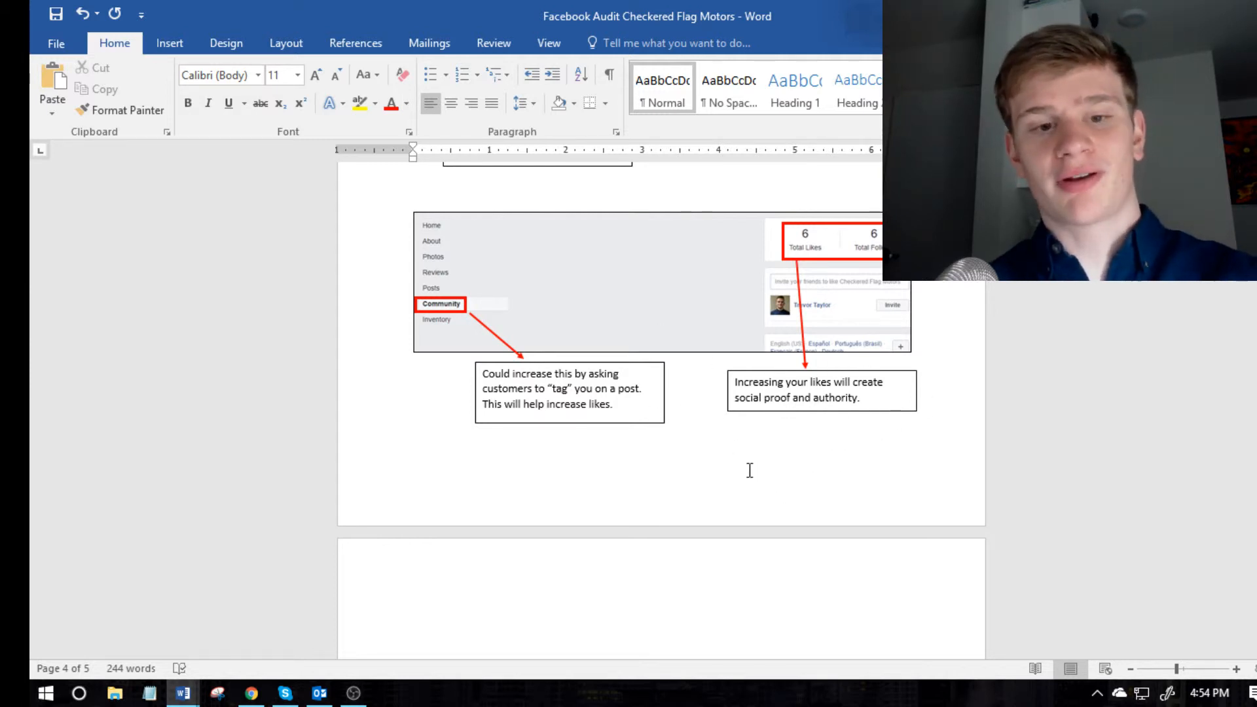
scroll(down, 3)
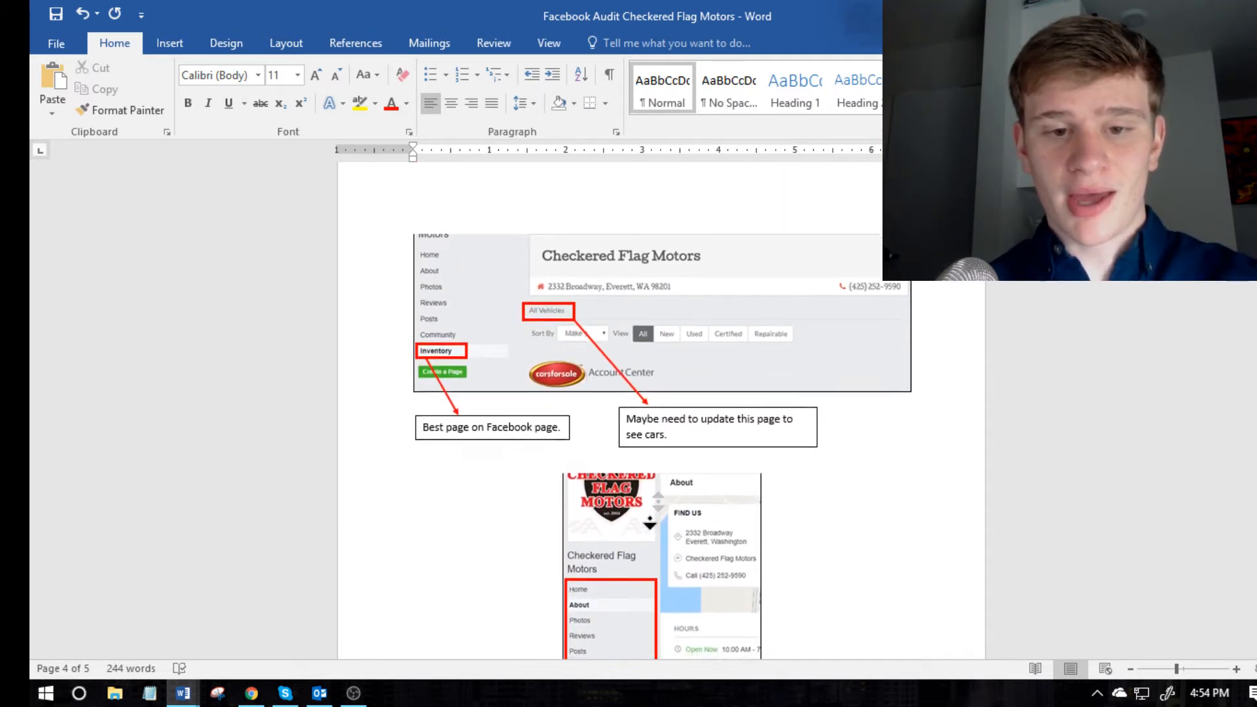
scroll(down, 3)
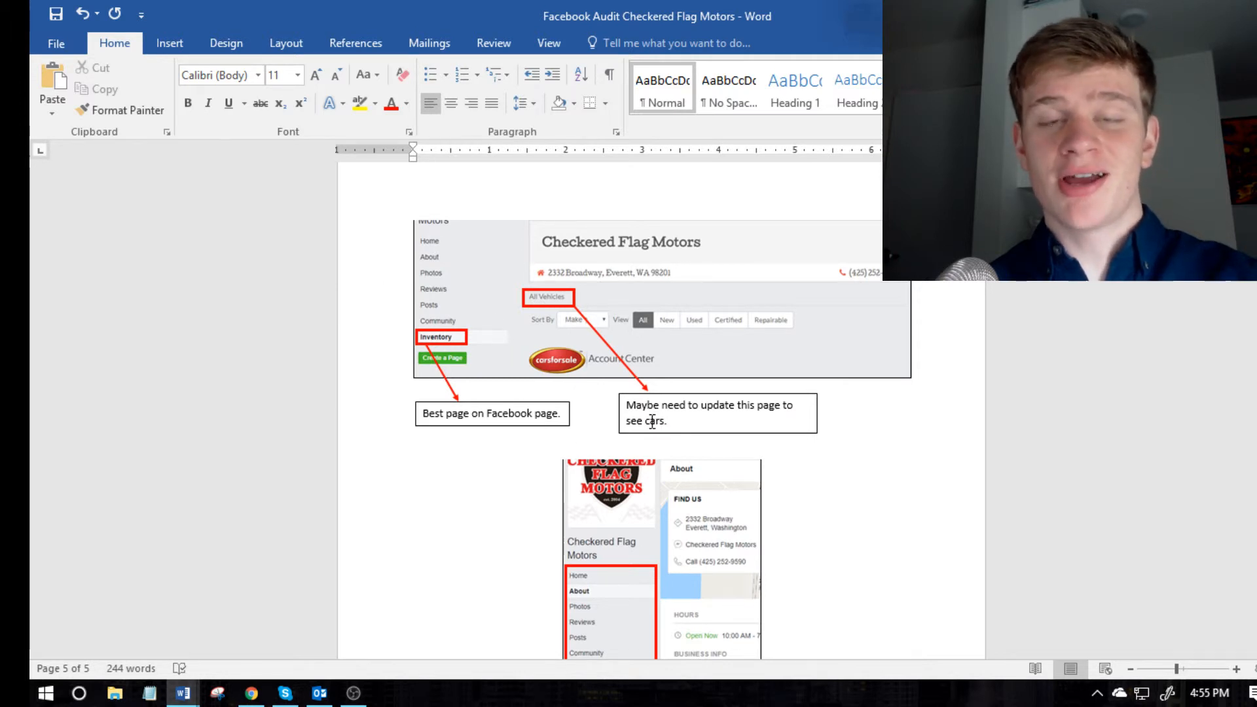
scroll(down, 3)
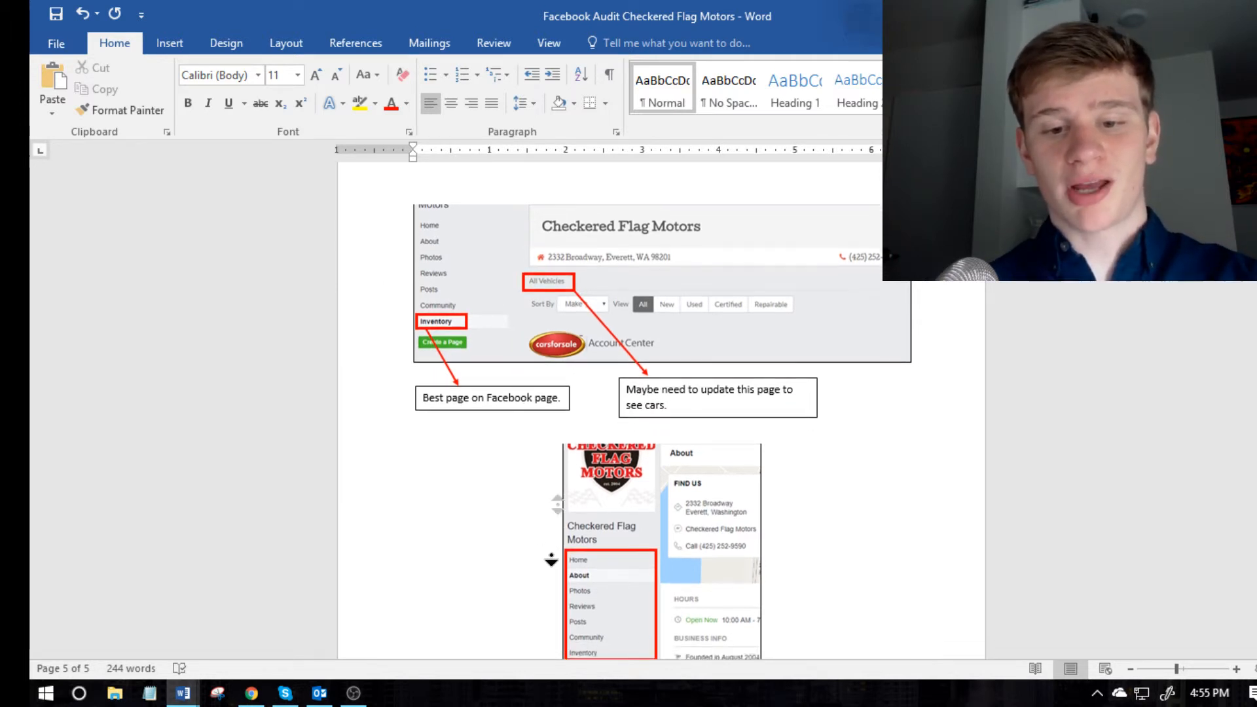
scroll(down, 3)
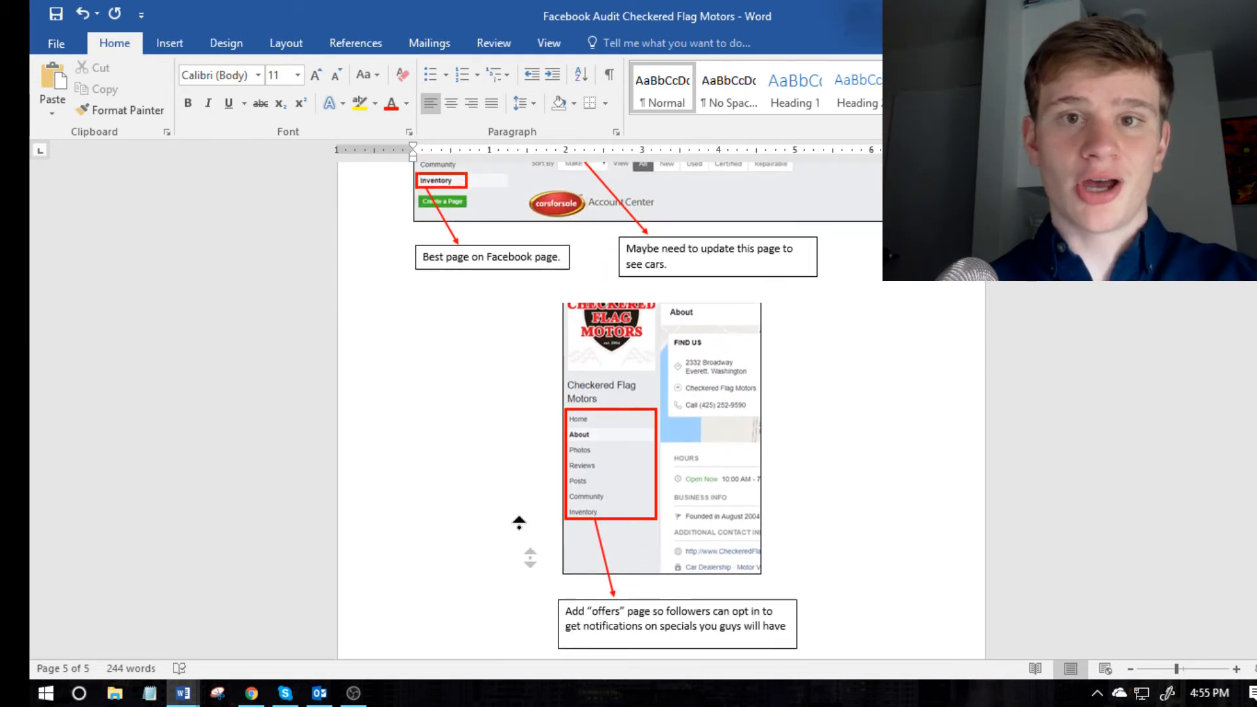
scroll(down, 3)
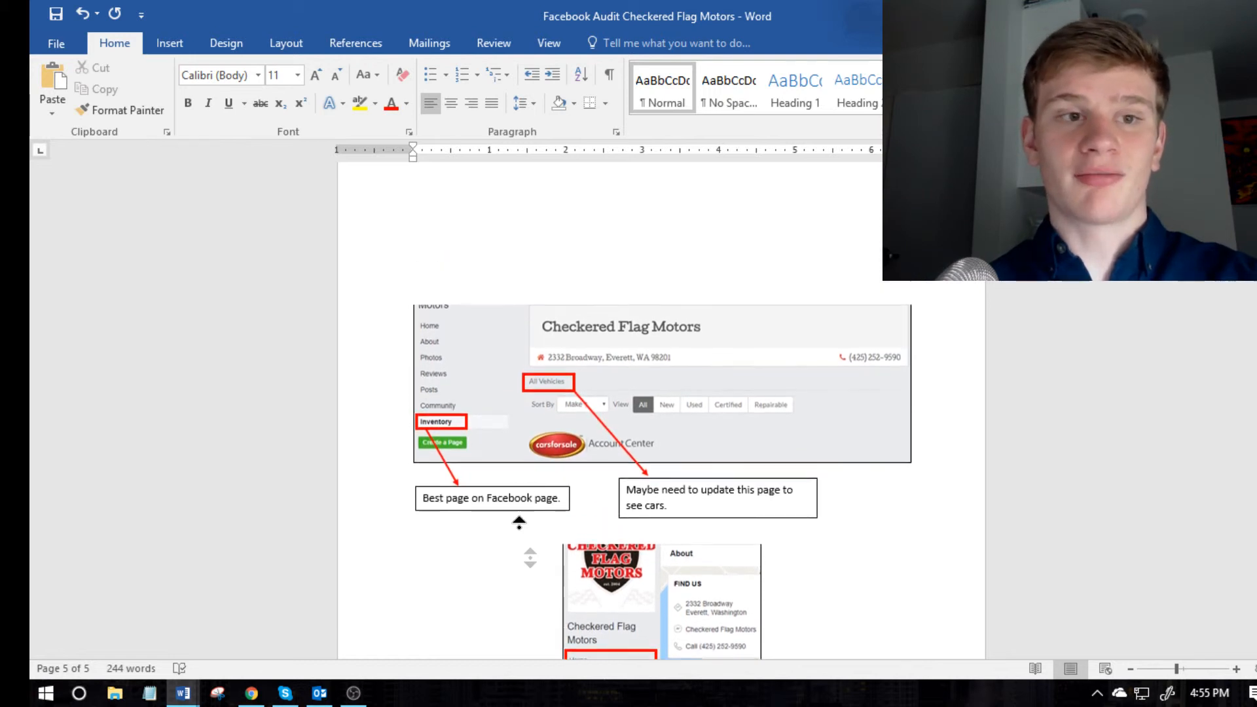
scroll(down, 3)
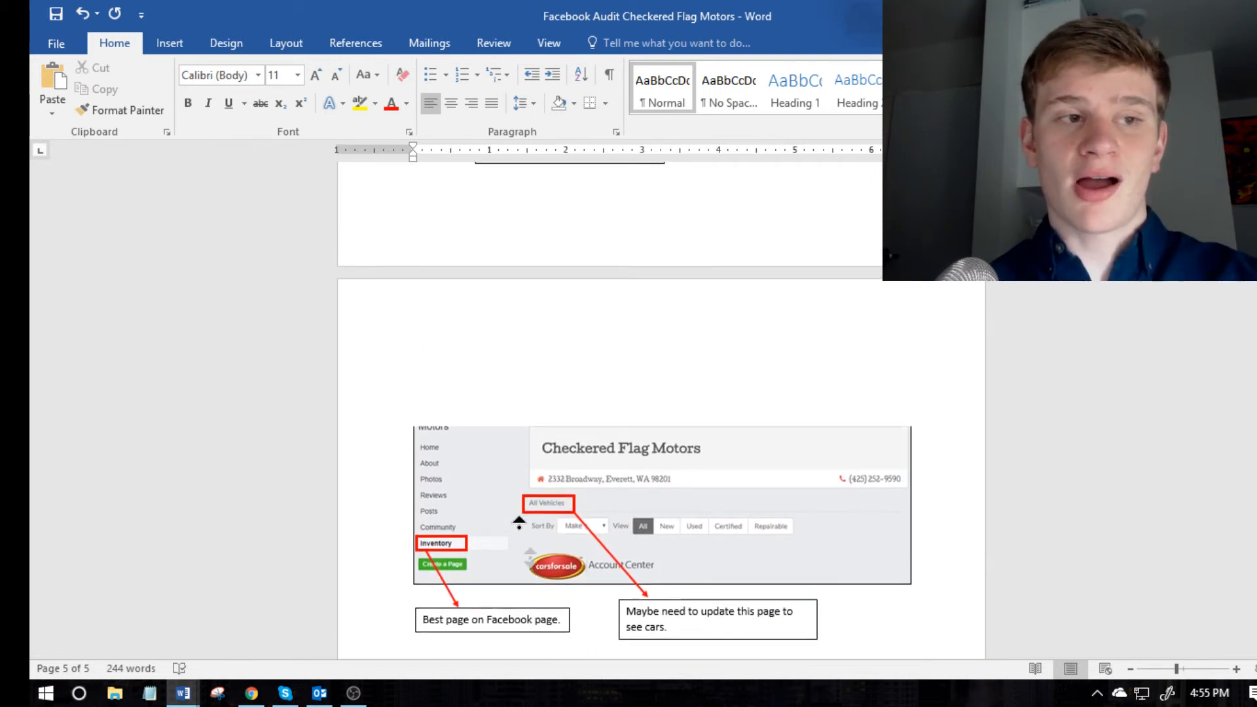
scroll(down, 3)
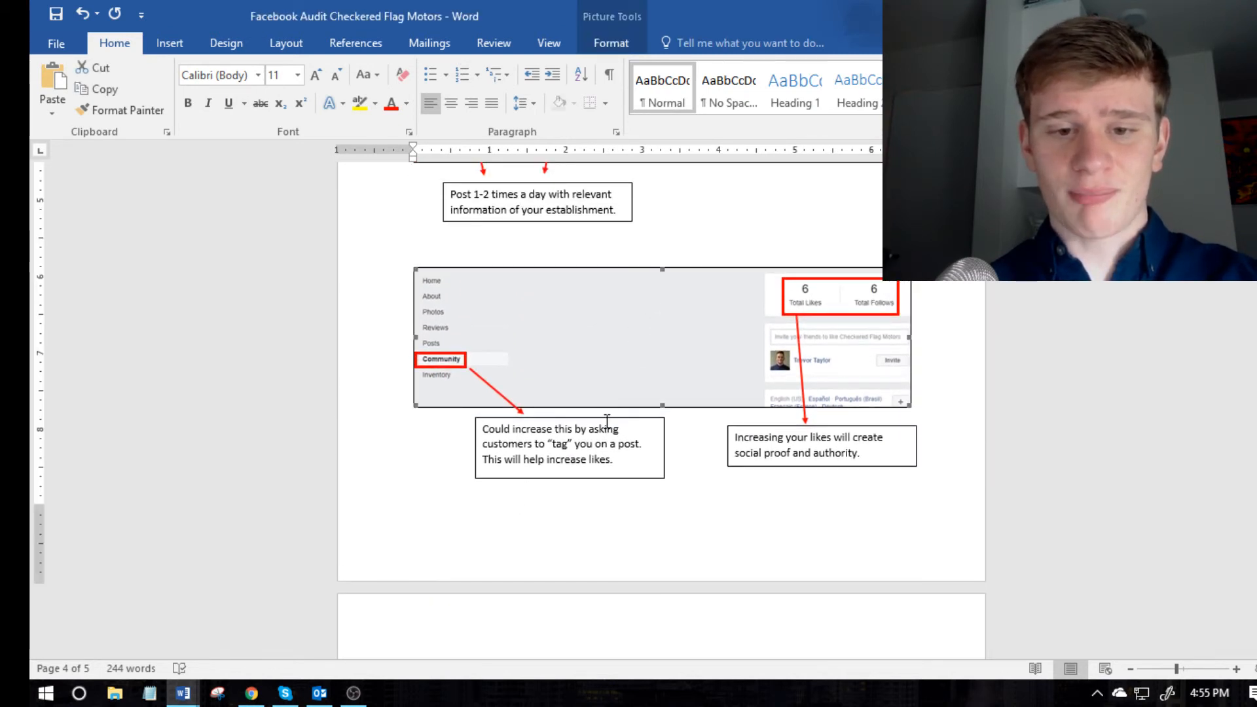
click(548, 447)
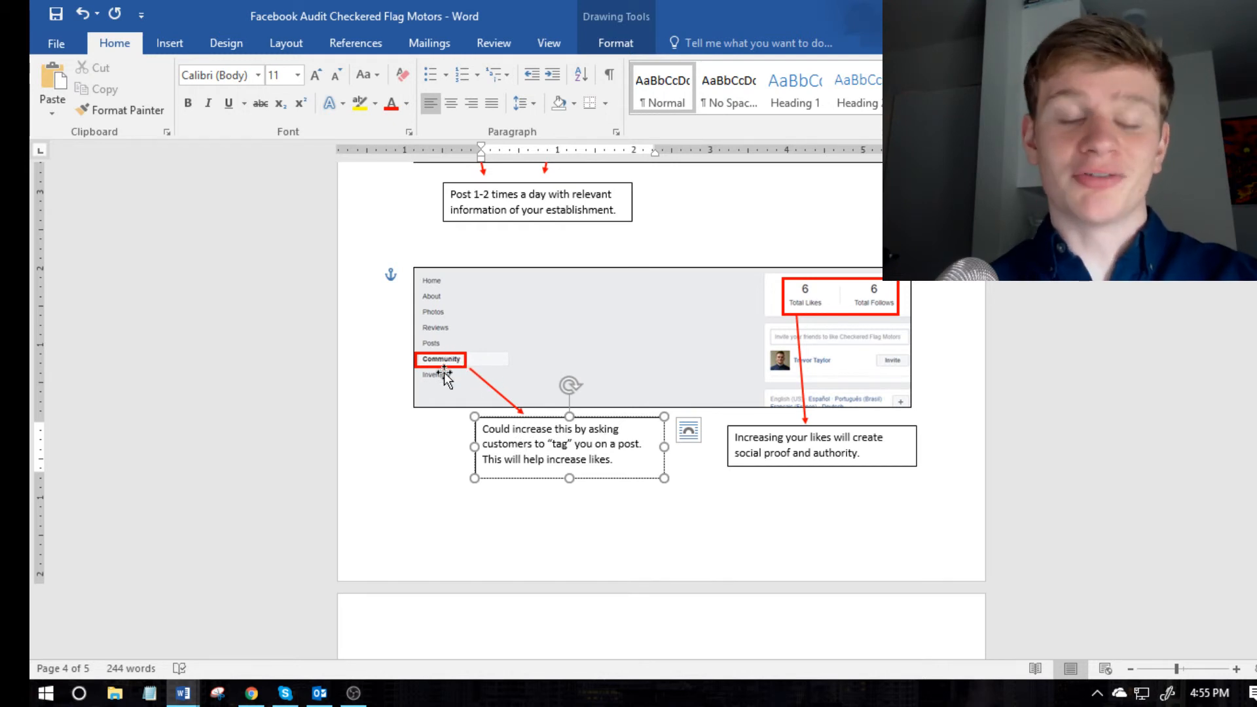
scroll(down, 3)
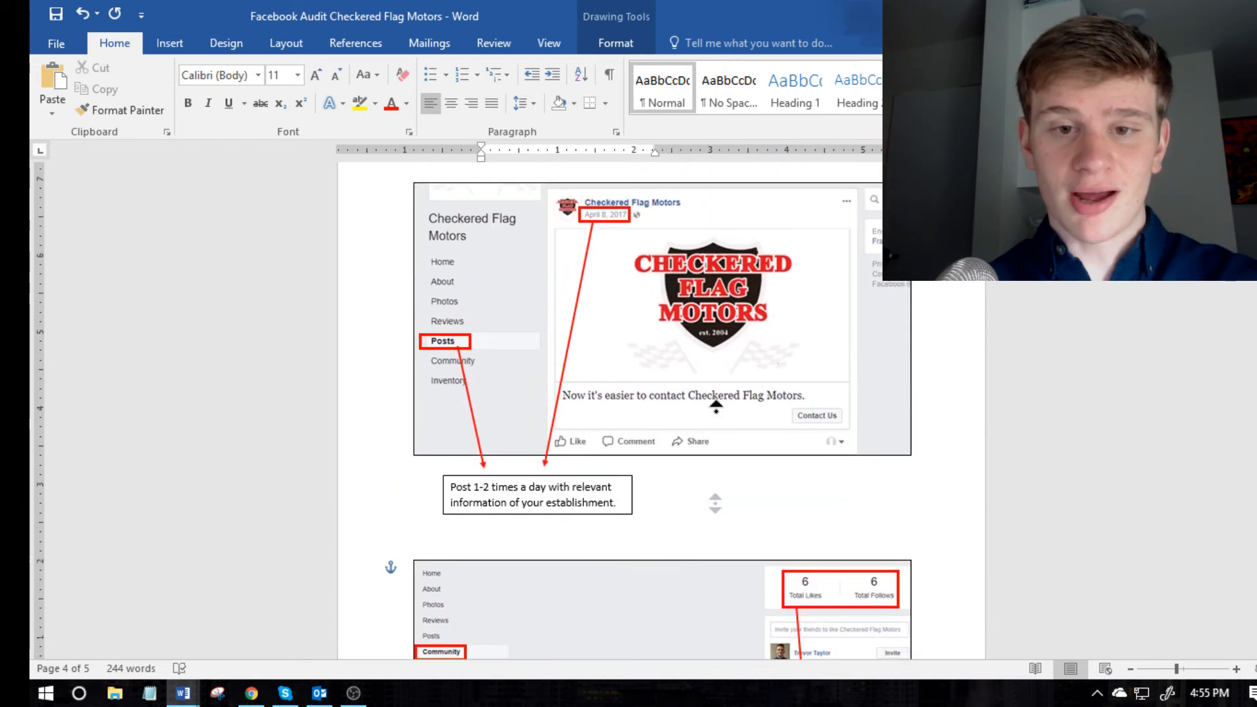
scroll(down, 3)
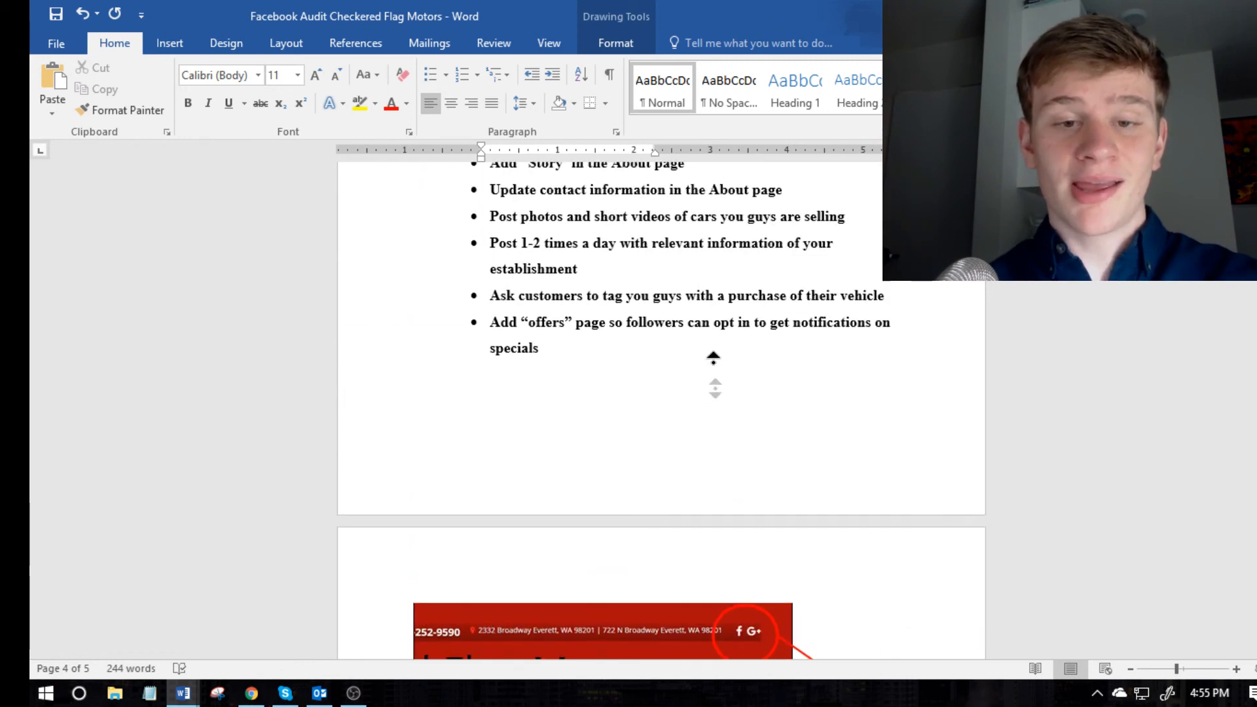
scroll(down, 3)
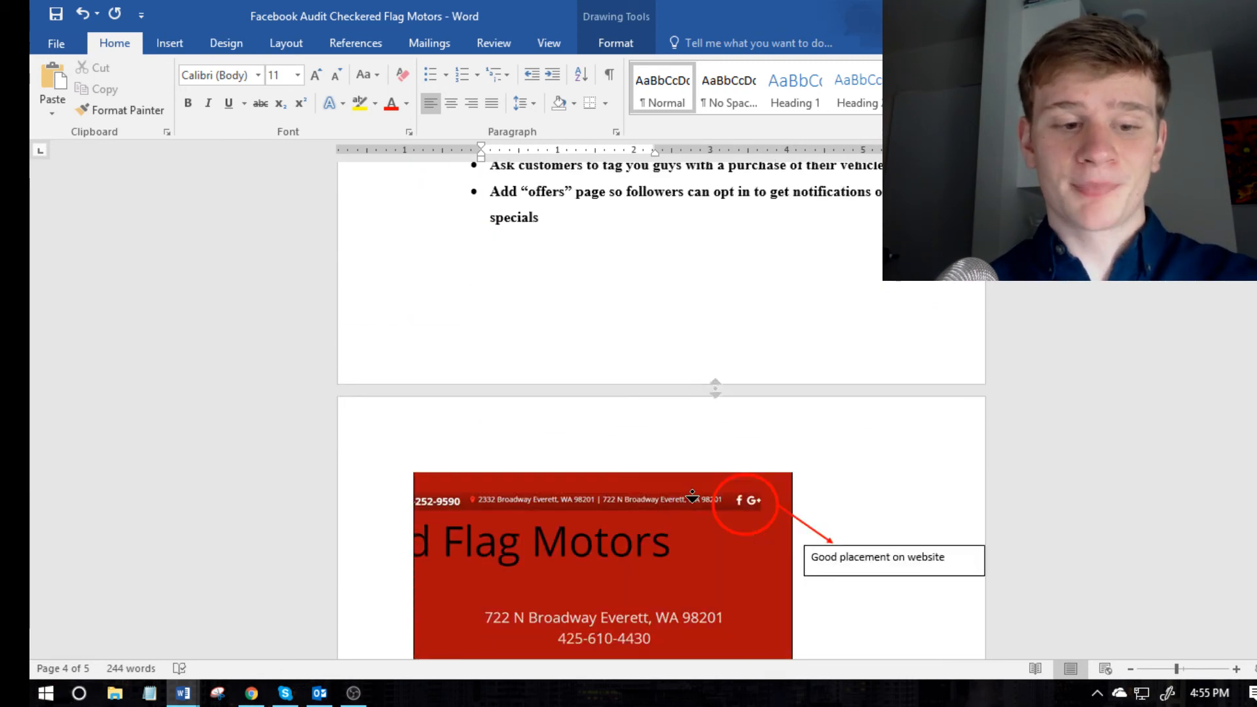
scroll(down, 3)
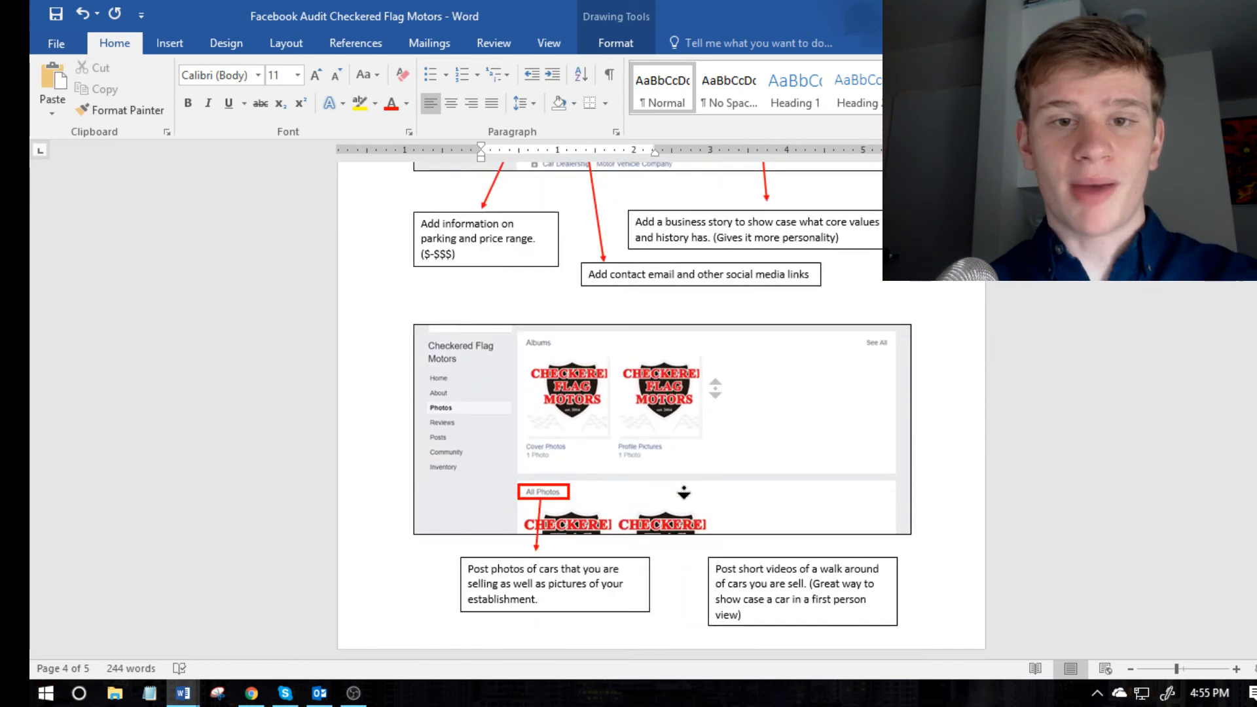
scroll(down, 3)
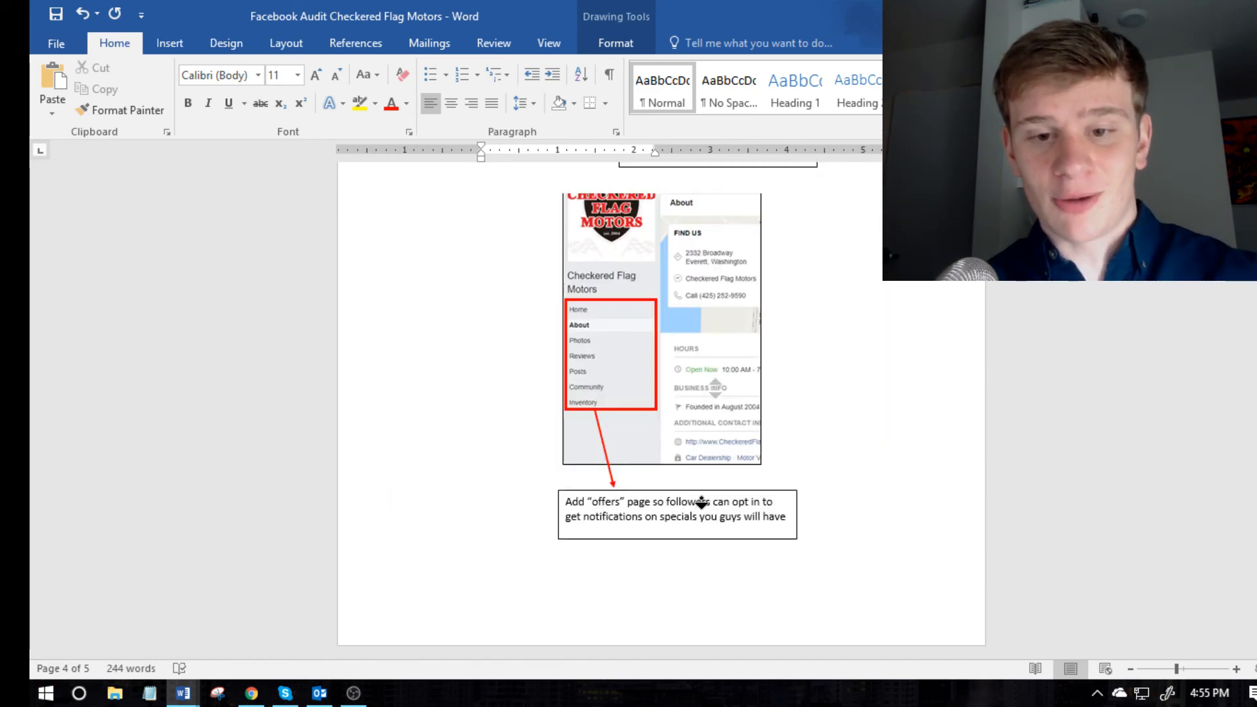